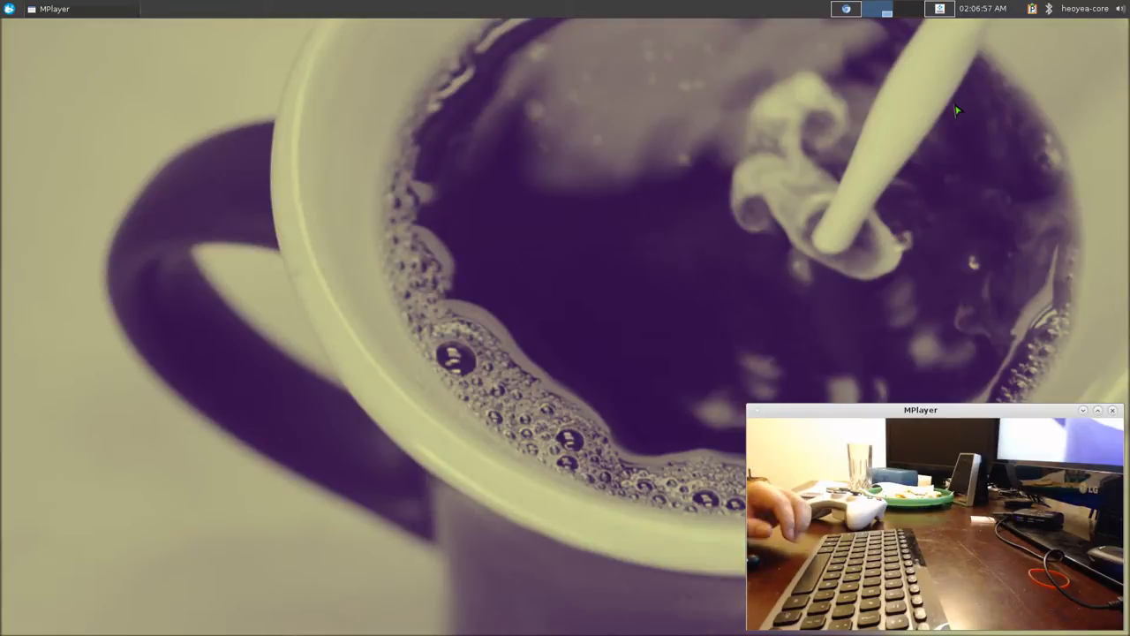
Launch Crack Attack! and start a Solo game in Normal mode
{"action": "left_click", "coordinate": [10, 7]}
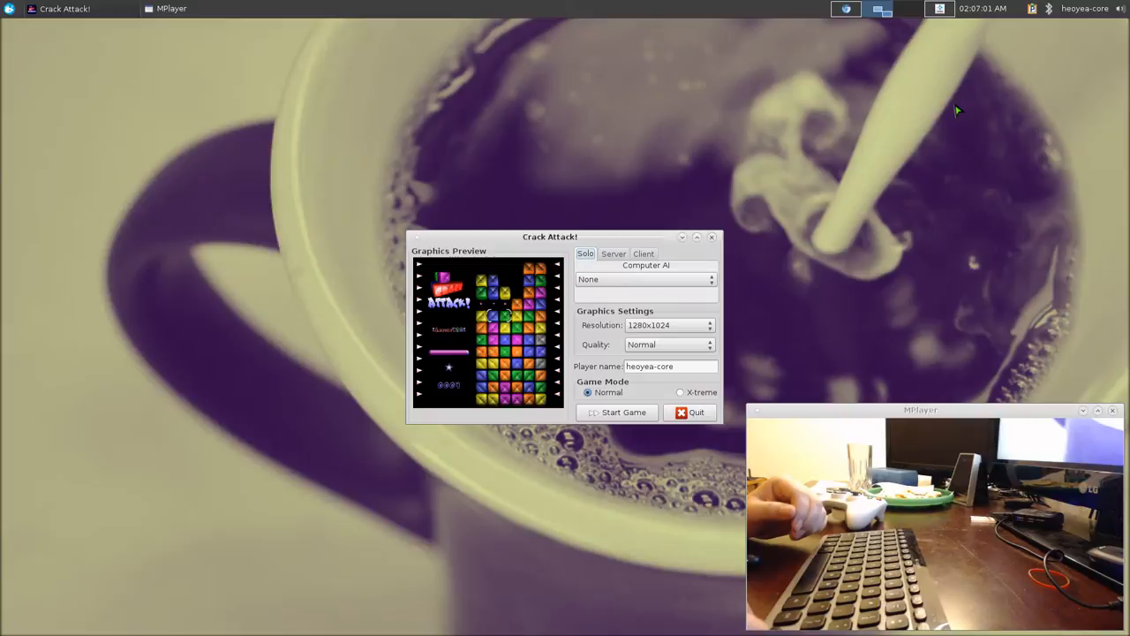
{"action": "mouse_move", "coordinate": [624, 413]}
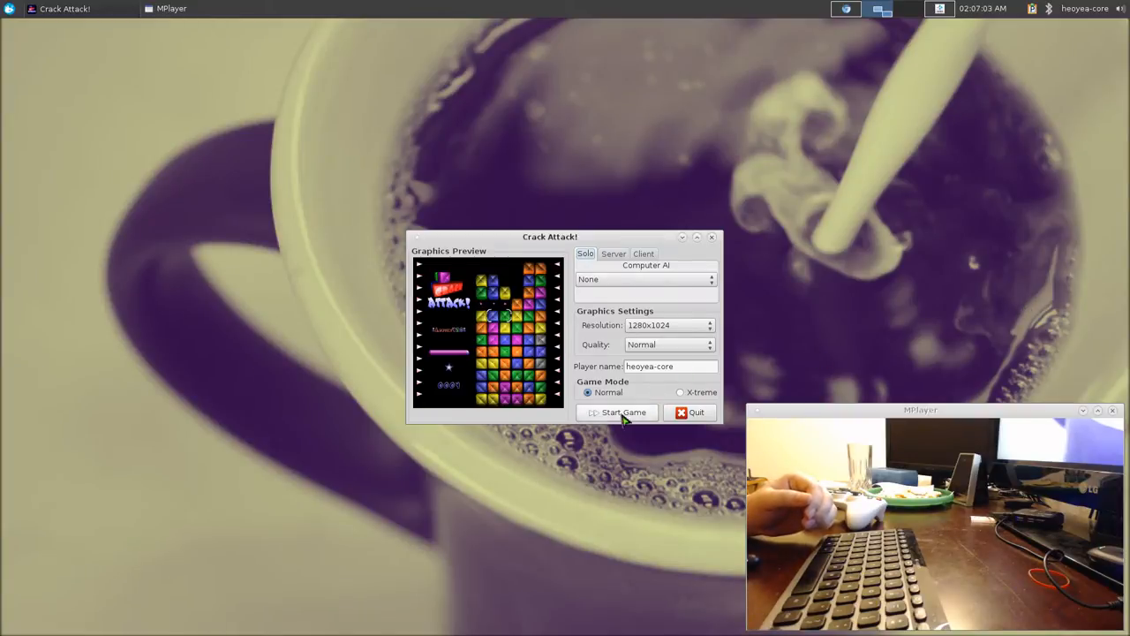
{"action": "left_click", "coordinate": [622, 412]}
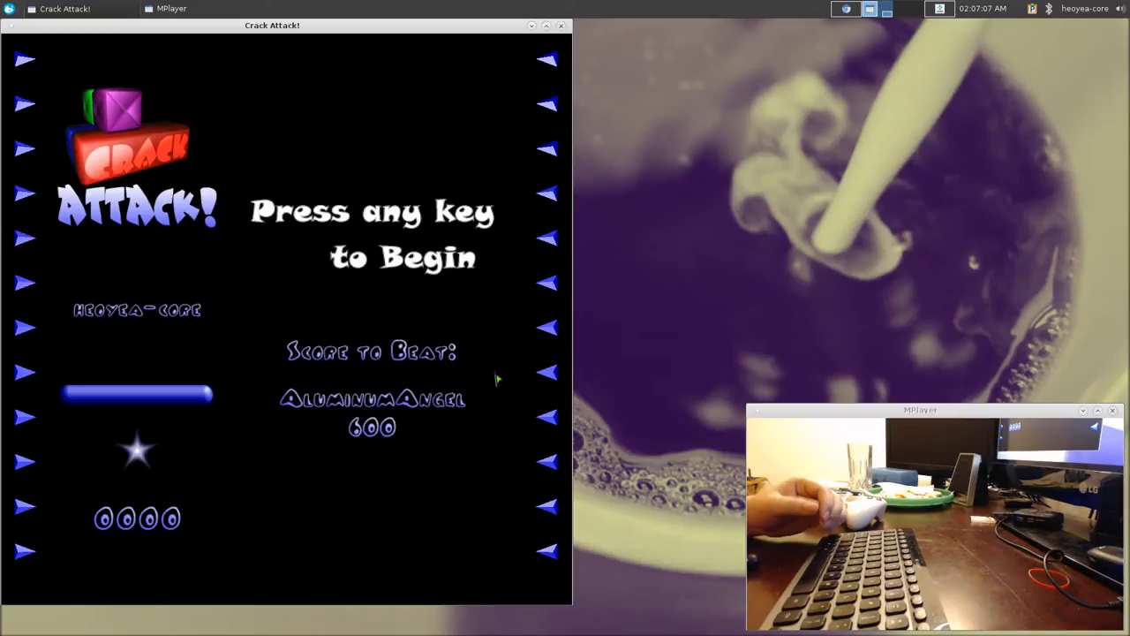
{"action": "key", "text": "space"}
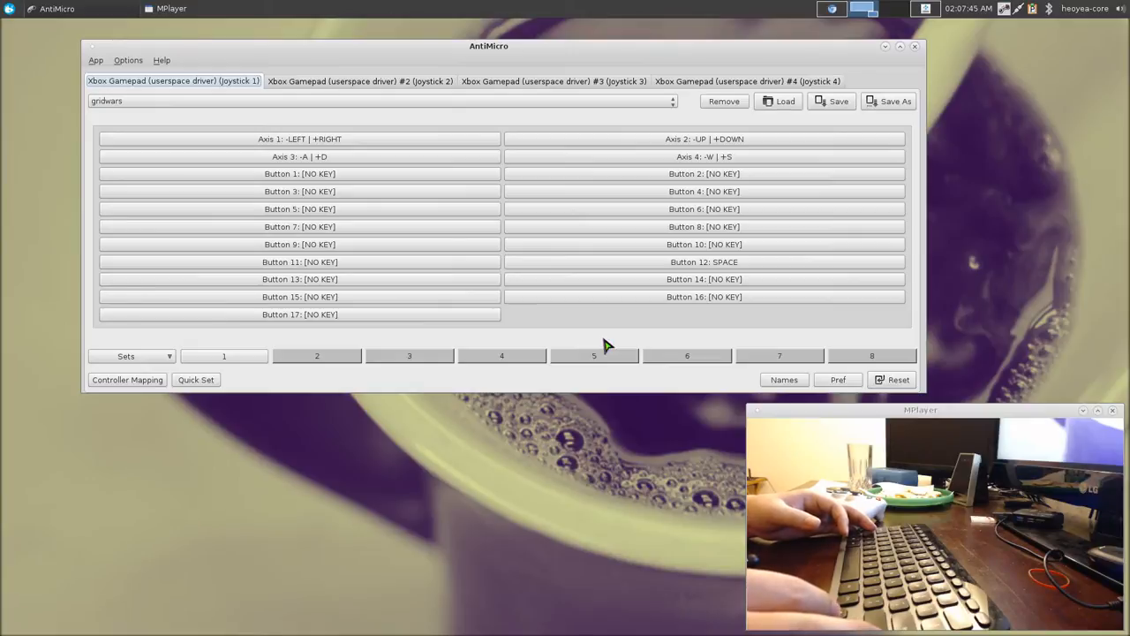
{"action": "mouse_move", "coordinate": [531, 218]}
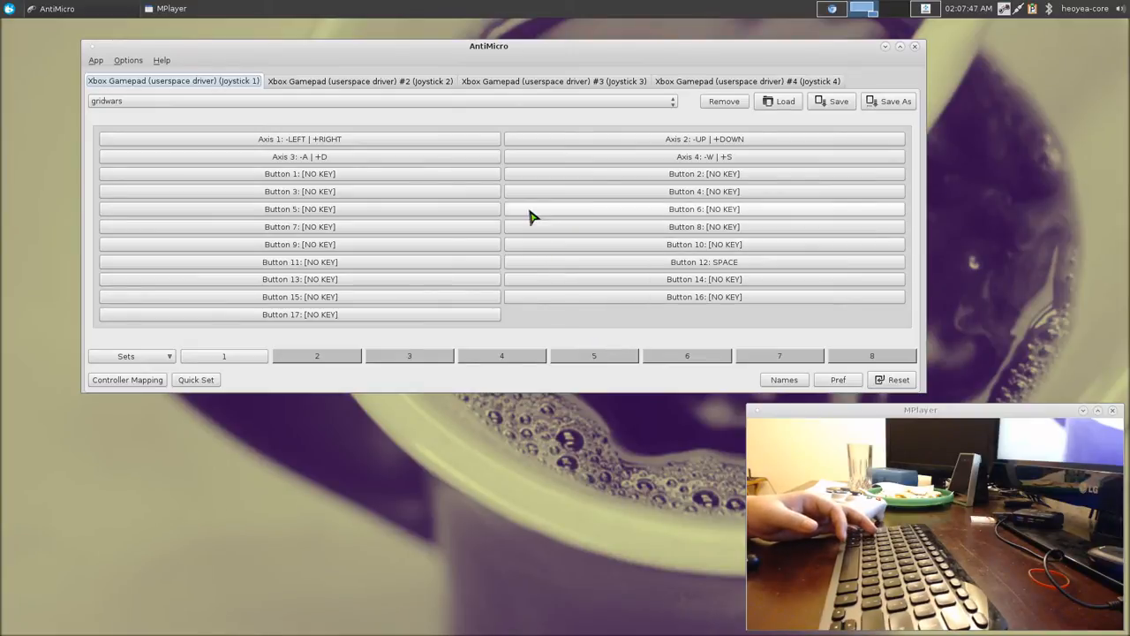
{"action": "mouse_move", "coordinate": [259, 130]}
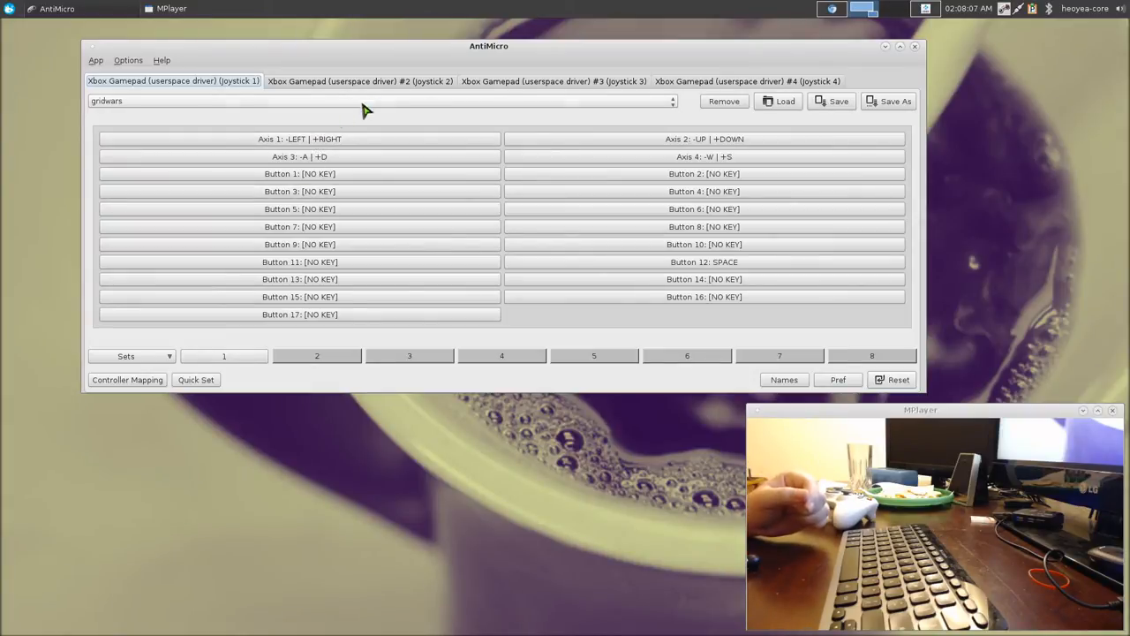
{"action": "left_click", "coordinate": [747, 81]}
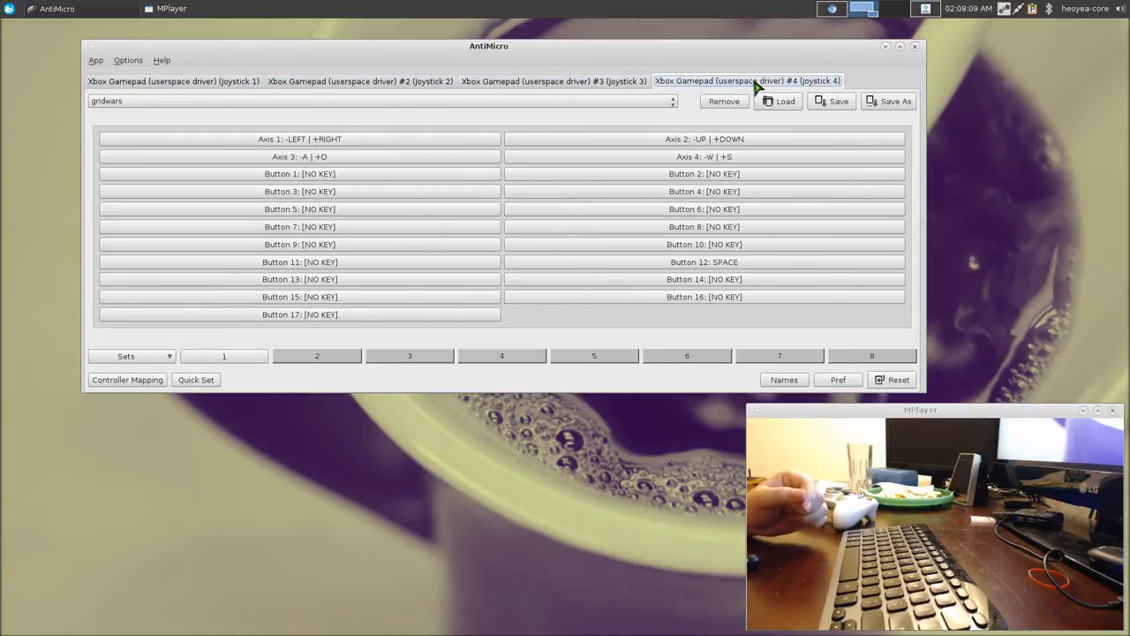
{"action": "left_click", "coordinate": [360, 80]}
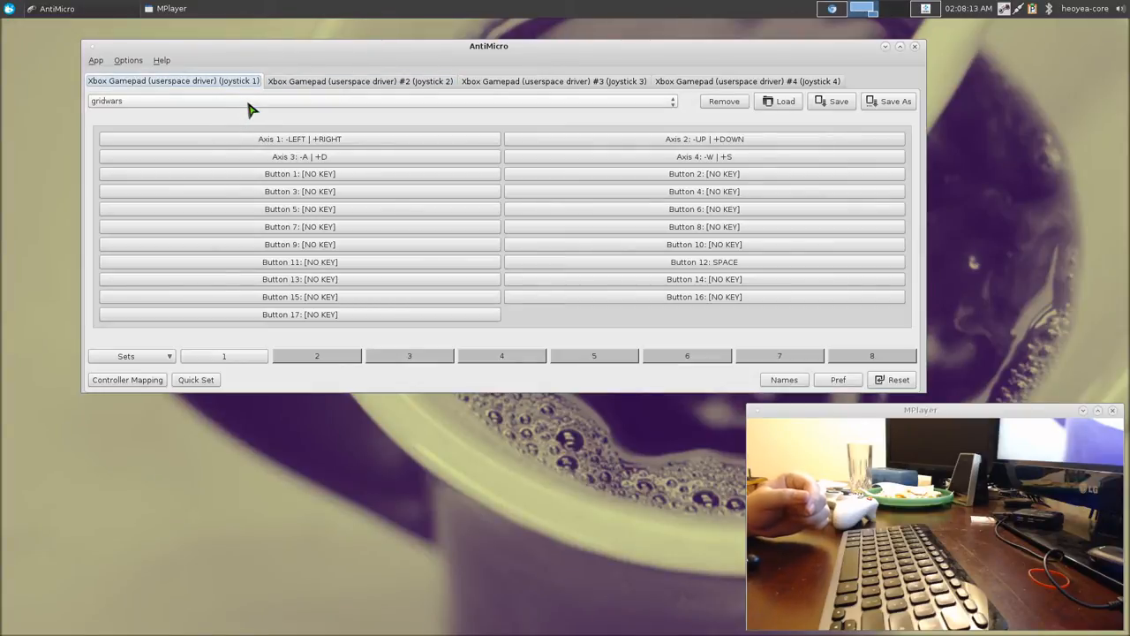
{"action": "mouse_move", "coordinate": [126, 114]}
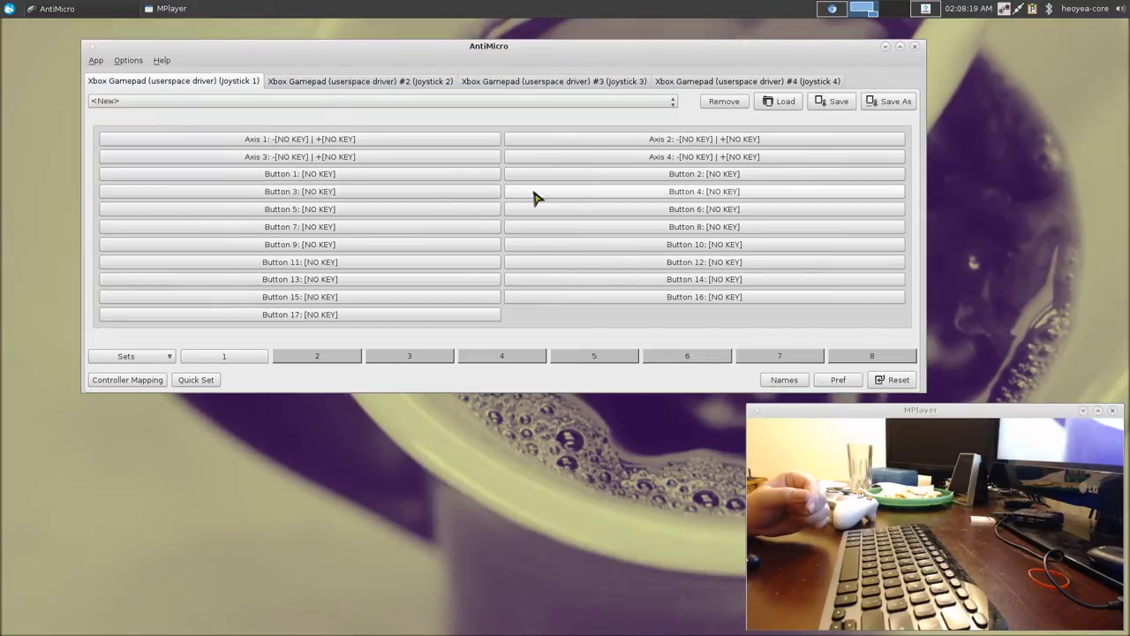
{"action": "mouse_move", "coordinate": [419, 244]}
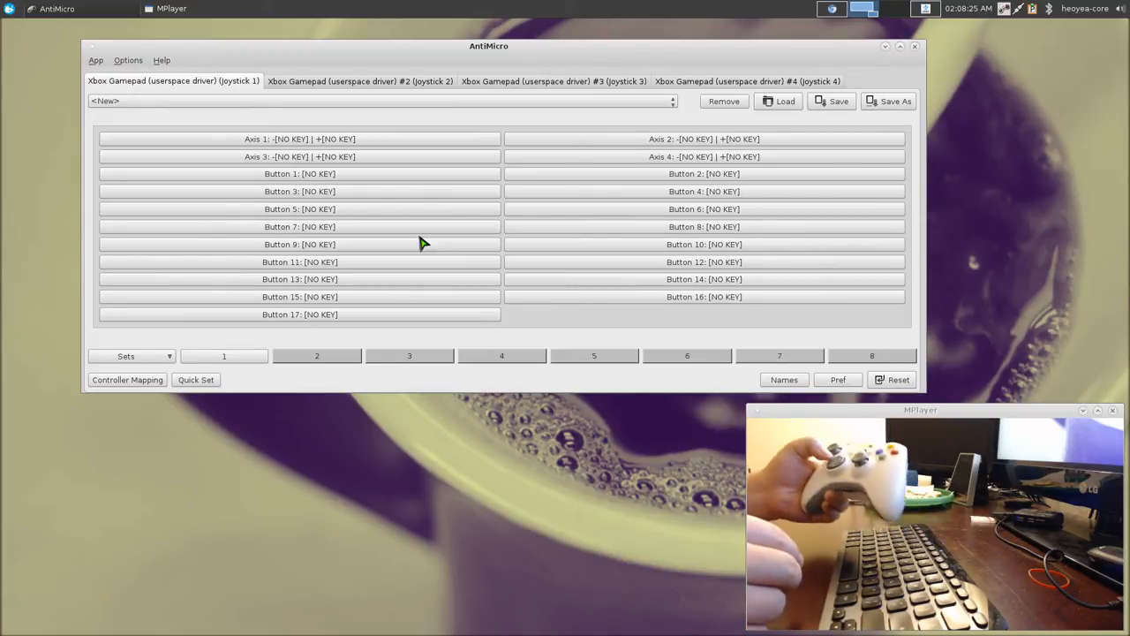
Choose <New> in Joystick 1's profile dropdown to clear every mapping
{"action": "left_click", "coordinate": [300, 173]}
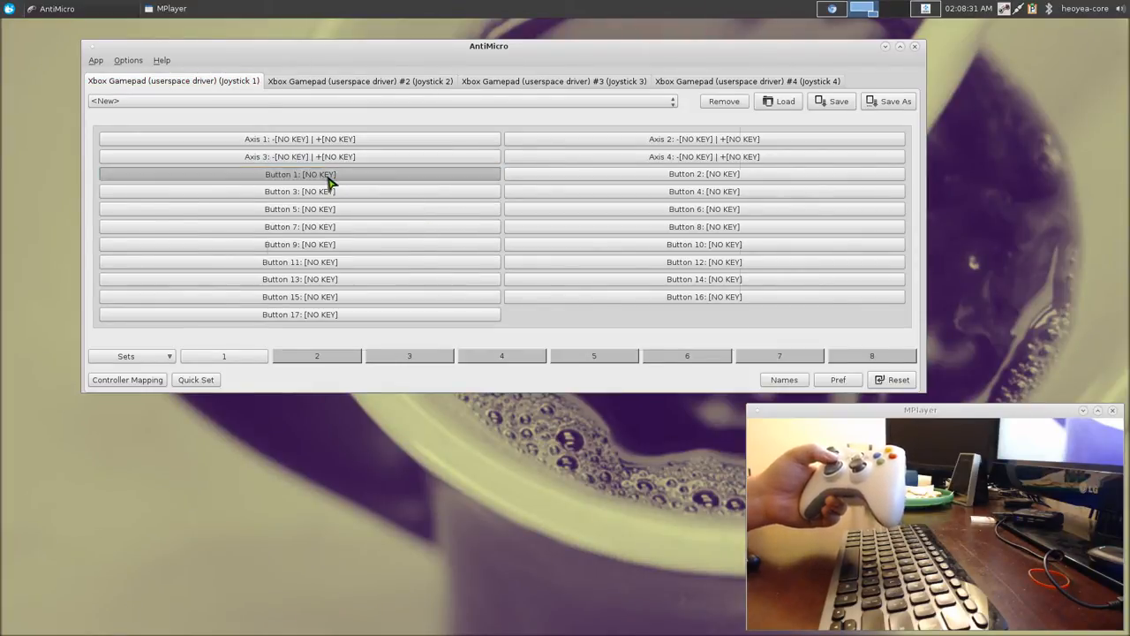
Map controller buttons 1–4 to the Up, Down, Left and Right arrow keys
{"action": "left_click", "coordinate": [299, 174]}
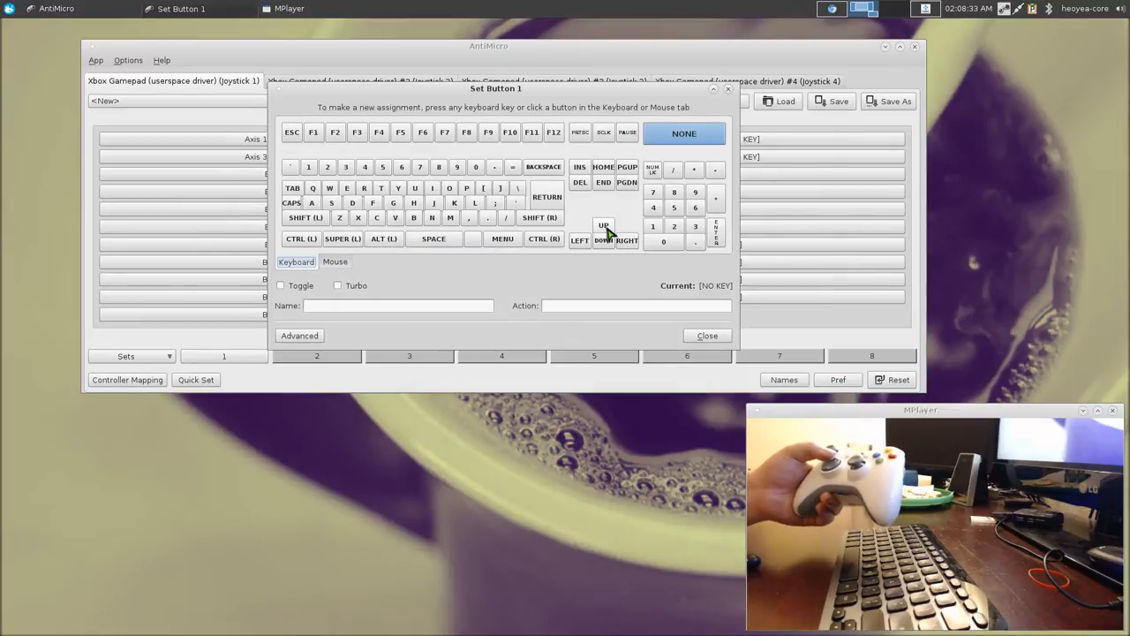
{"action": "left_click", "coordinate": [706, 335]}
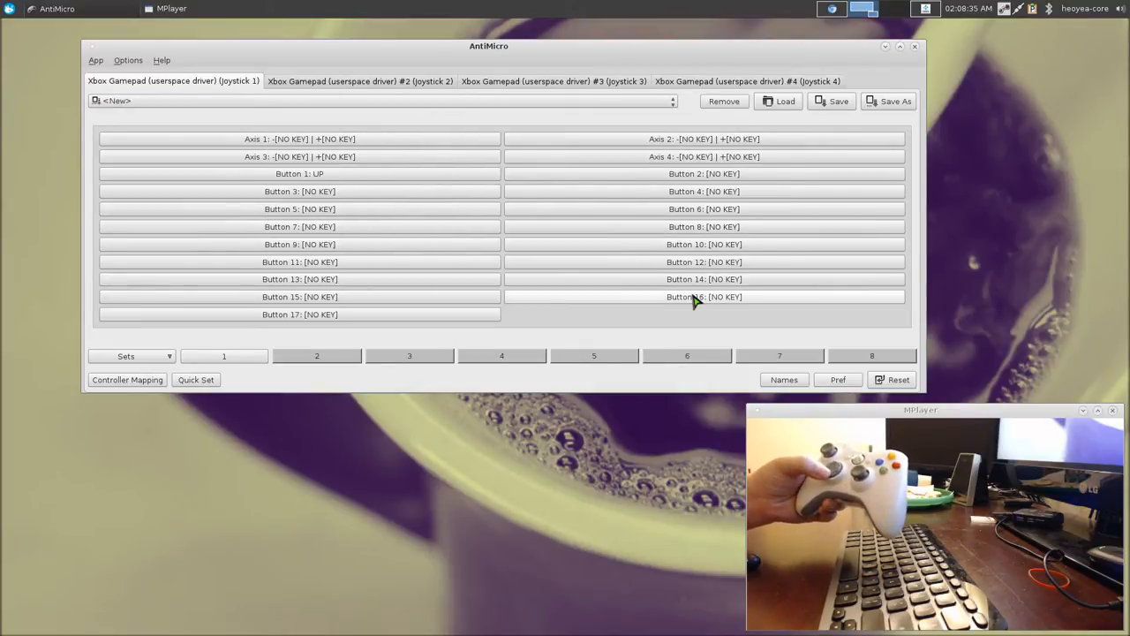
{"action": "left_click", "coordinate": [704, 173]}
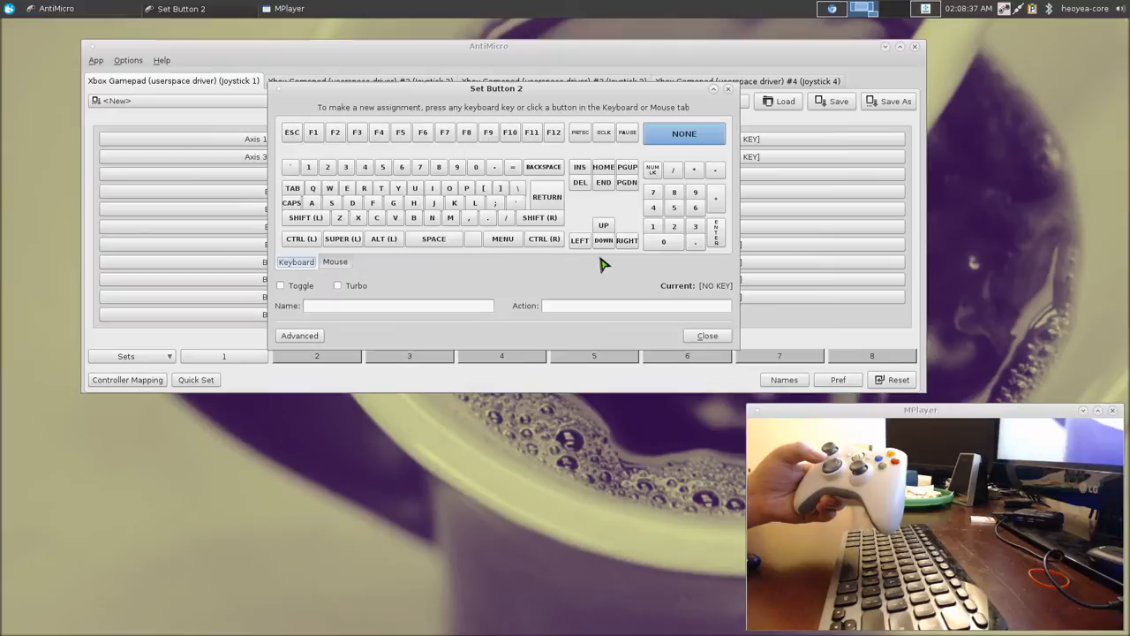
{"action": "left_click", "coordinate": [707, 336]}
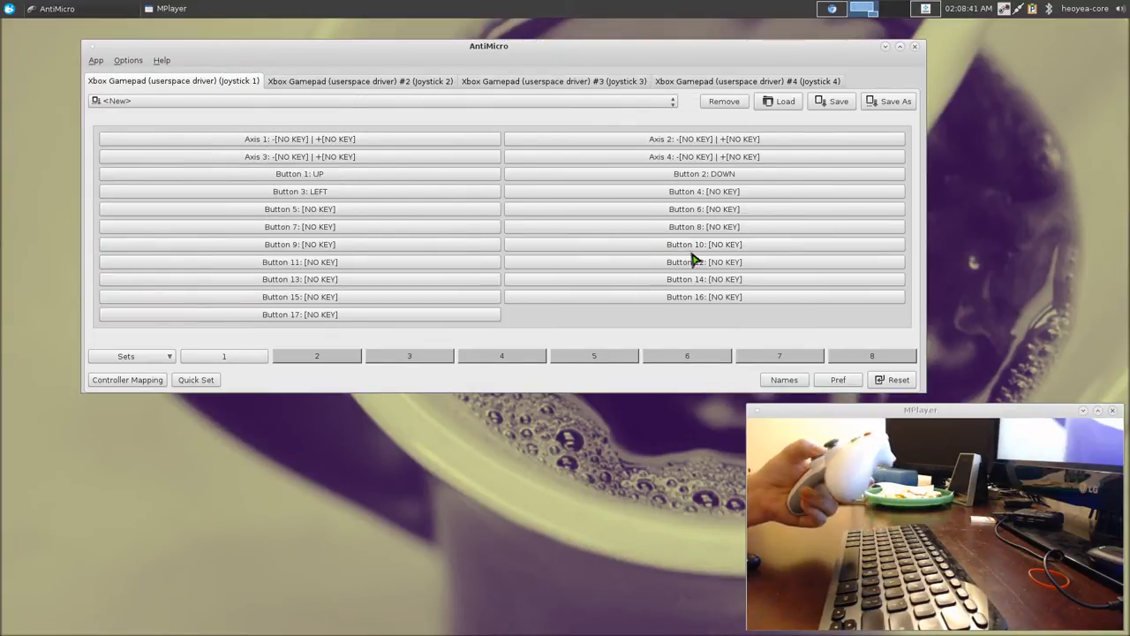
{"action": "left_click", "coordinate": [704, 191]}
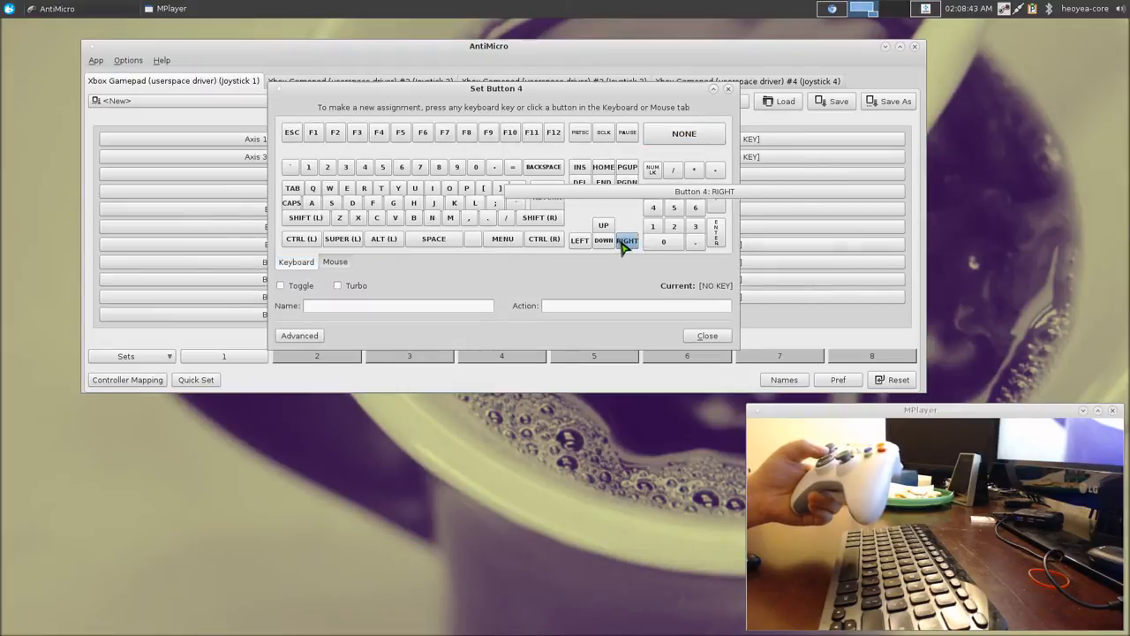
{"action": "left_click", "coordinate": [707, 336]}
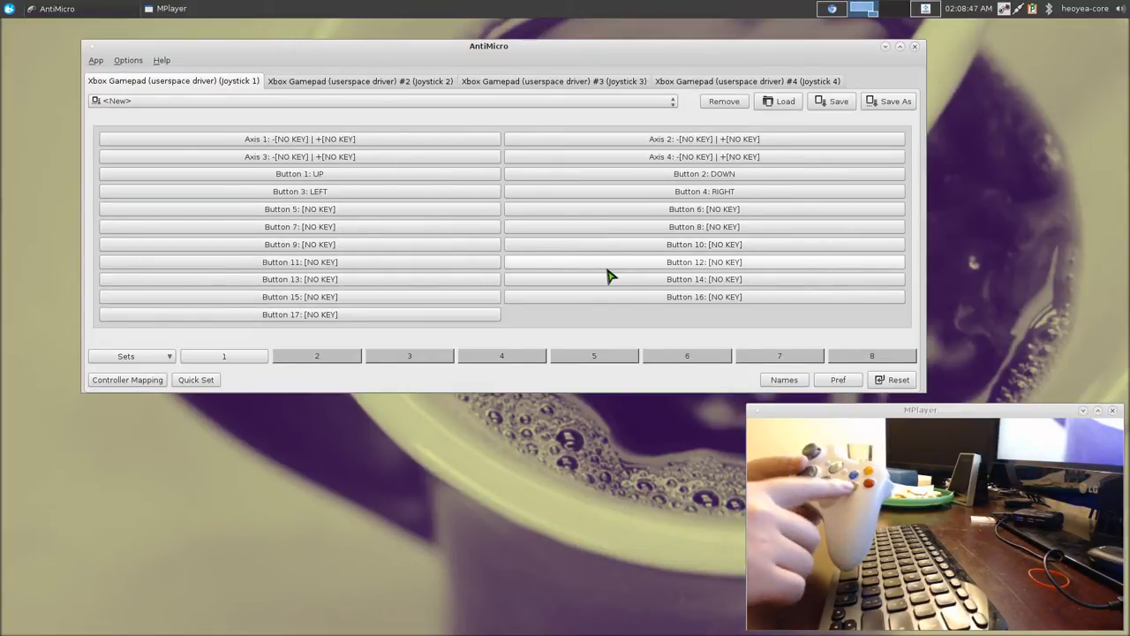
{"action": "left_click", "coordinate": [704, 190]}
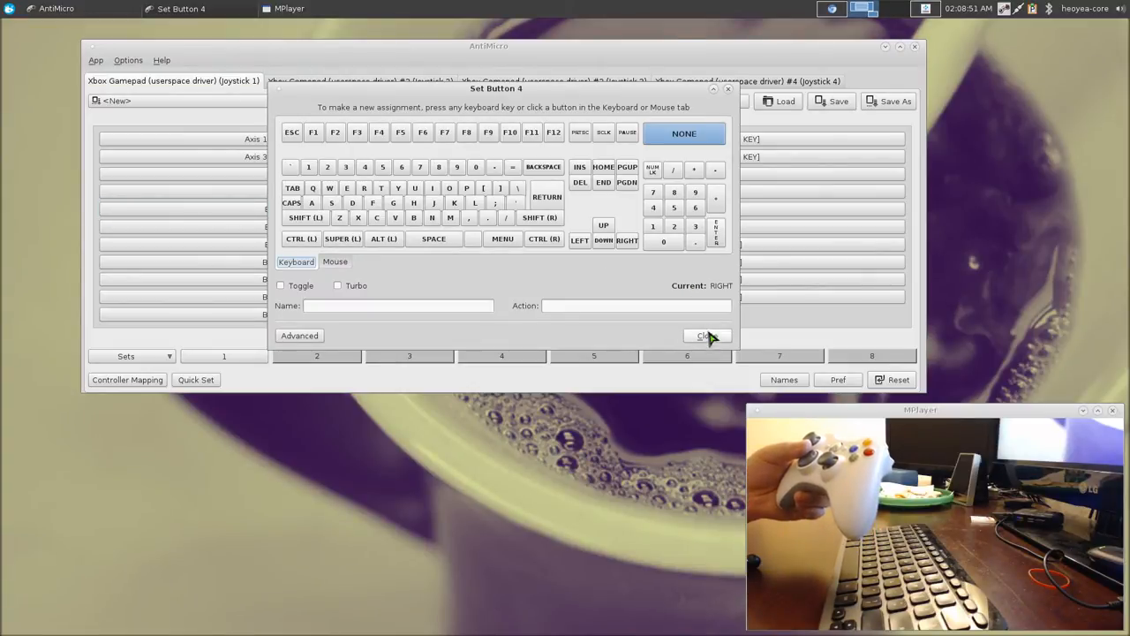
{"action": "left_click", "coordinate": [705, 336]}
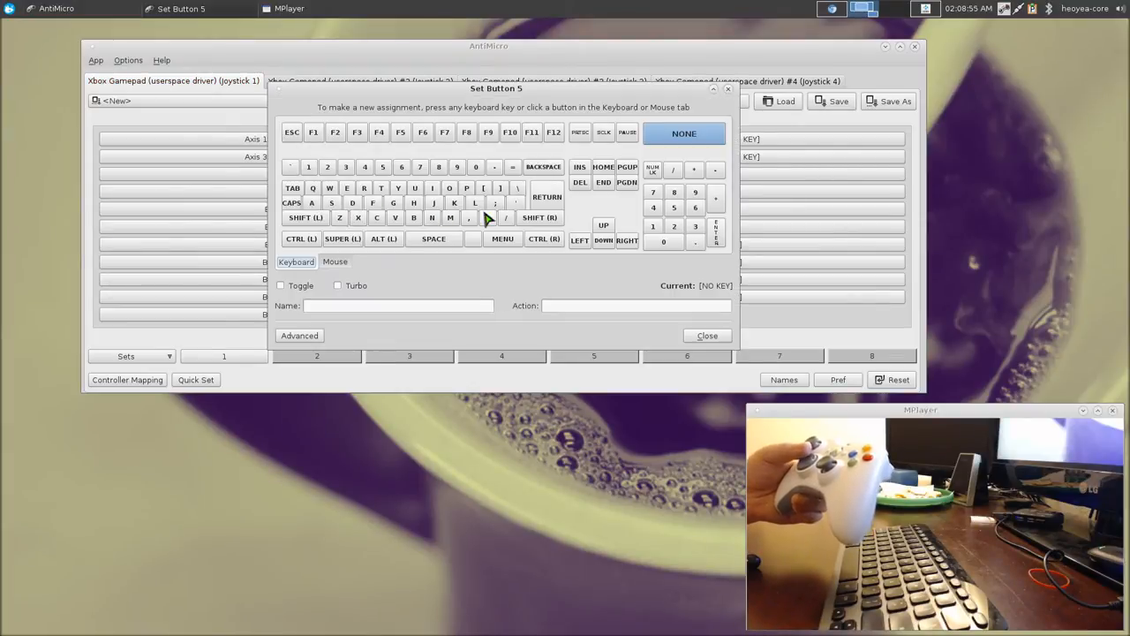
Assign Space to button 5, Return to button 10 and Escape to button 13
{"action": "left_click", "coordinate": [707, 335]}
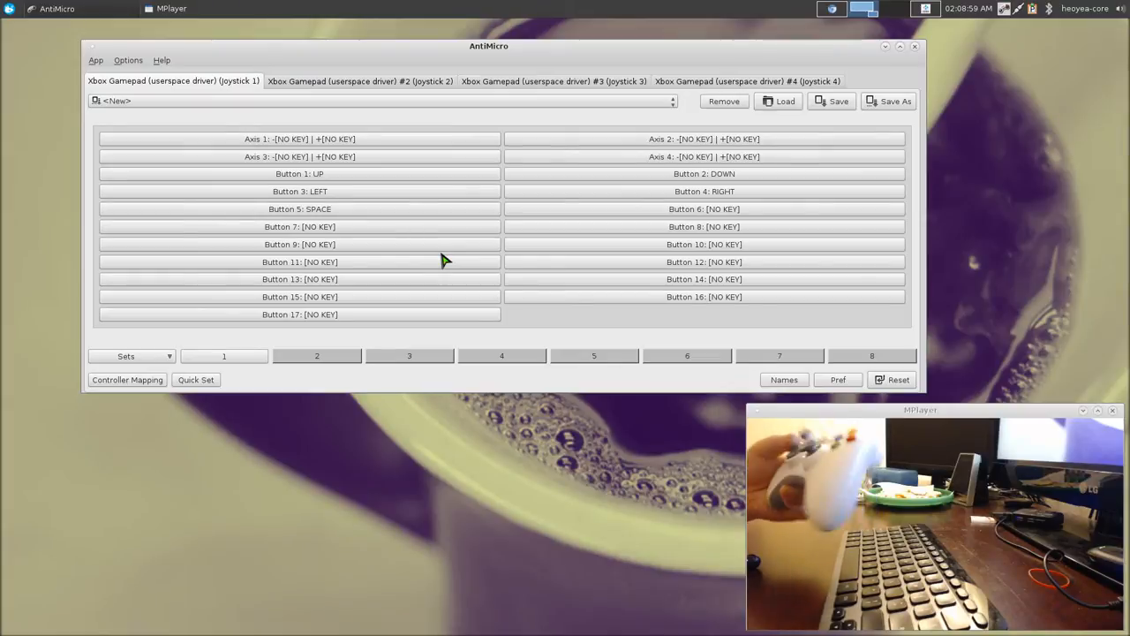
{"action": "left_click", "coordinate": [704, 244]}
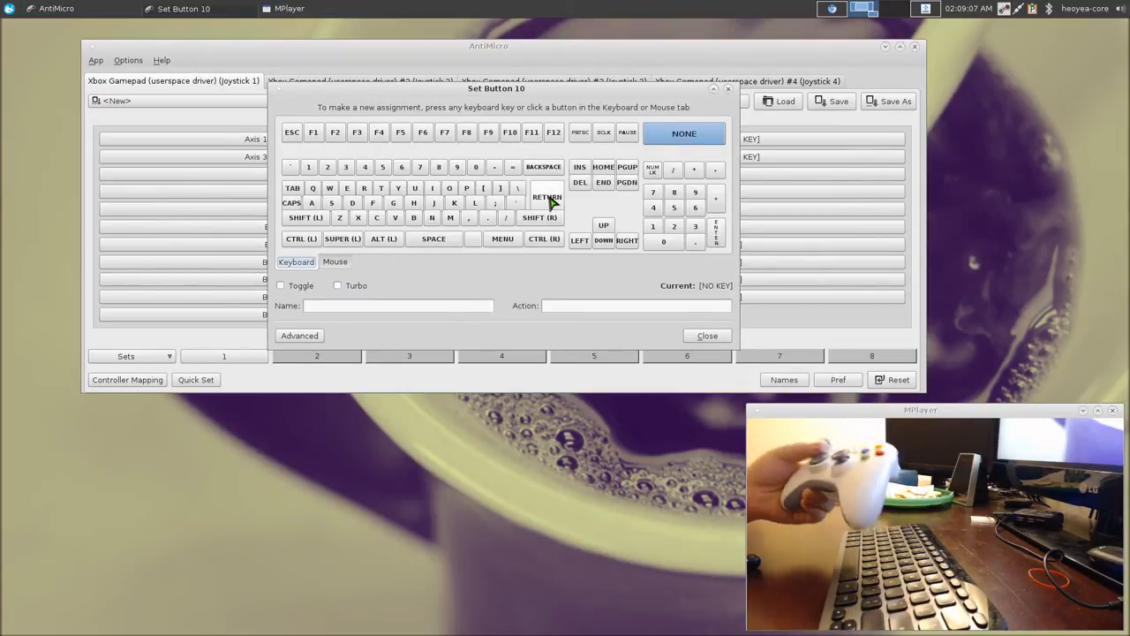
{"action": "left_click", "coordinate": [707, 335]}
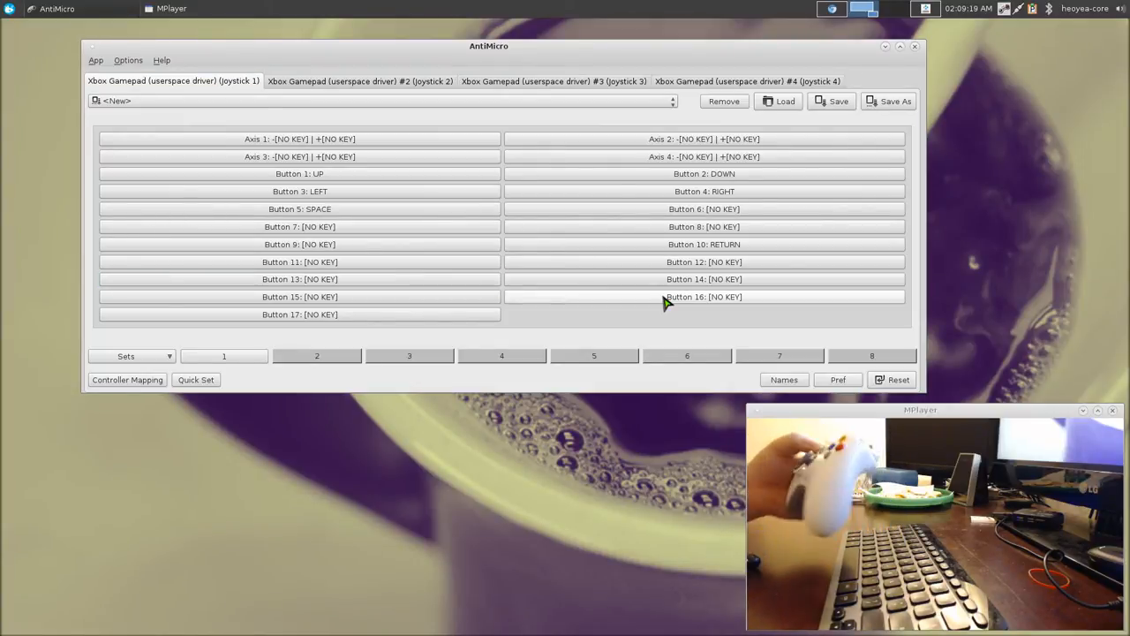
{"action": "left_click", "coordinate": [300, 278]}
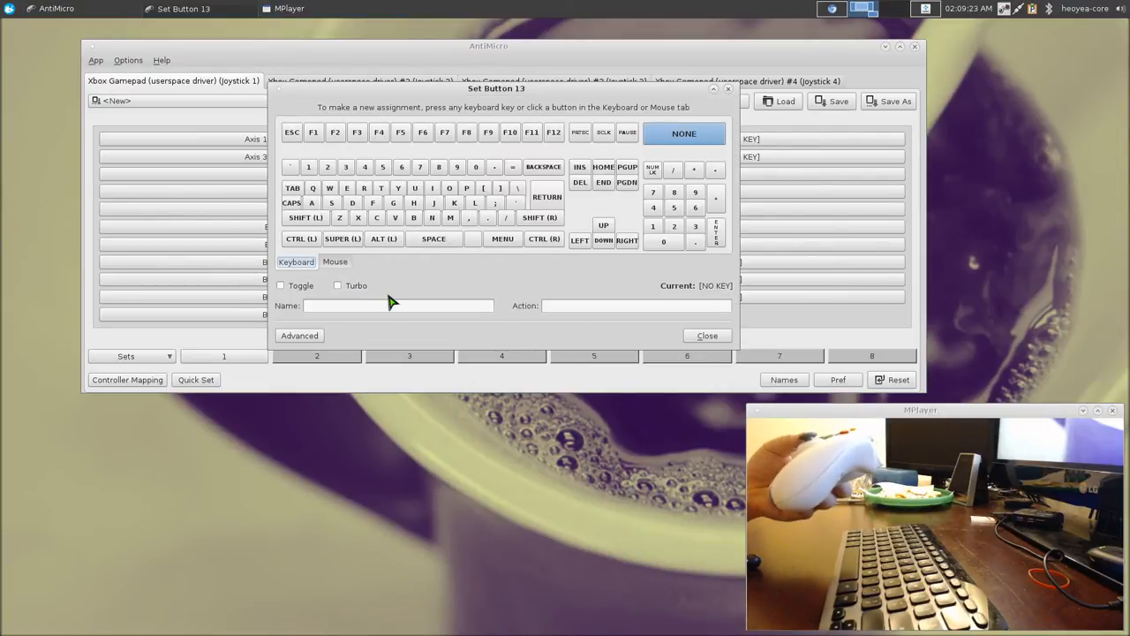
{"action": "left_click", "coordinate": [706, 335]}
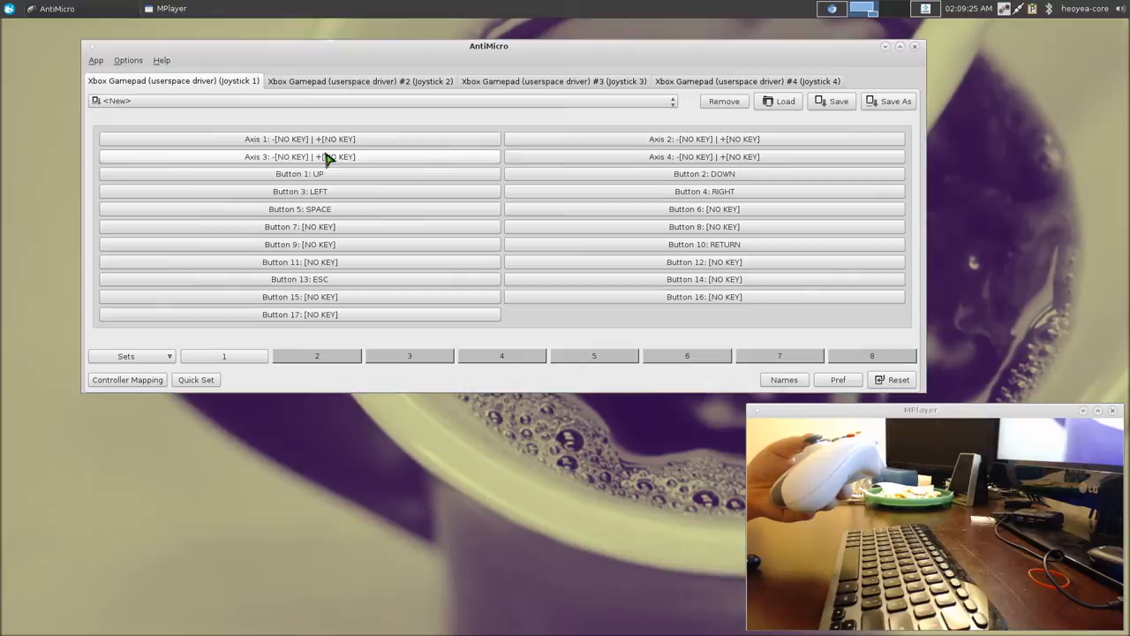
{"action": "mouse_move", "coordinate": [618, 303]}
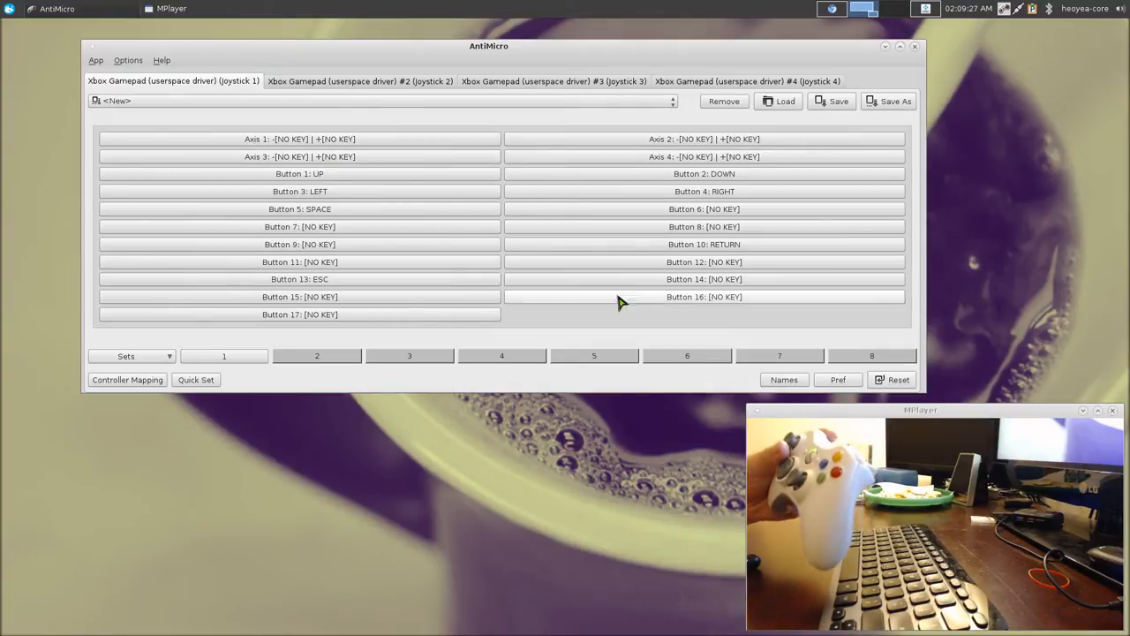
{"action": "mouse_move", "coordinate": [687, 310]}
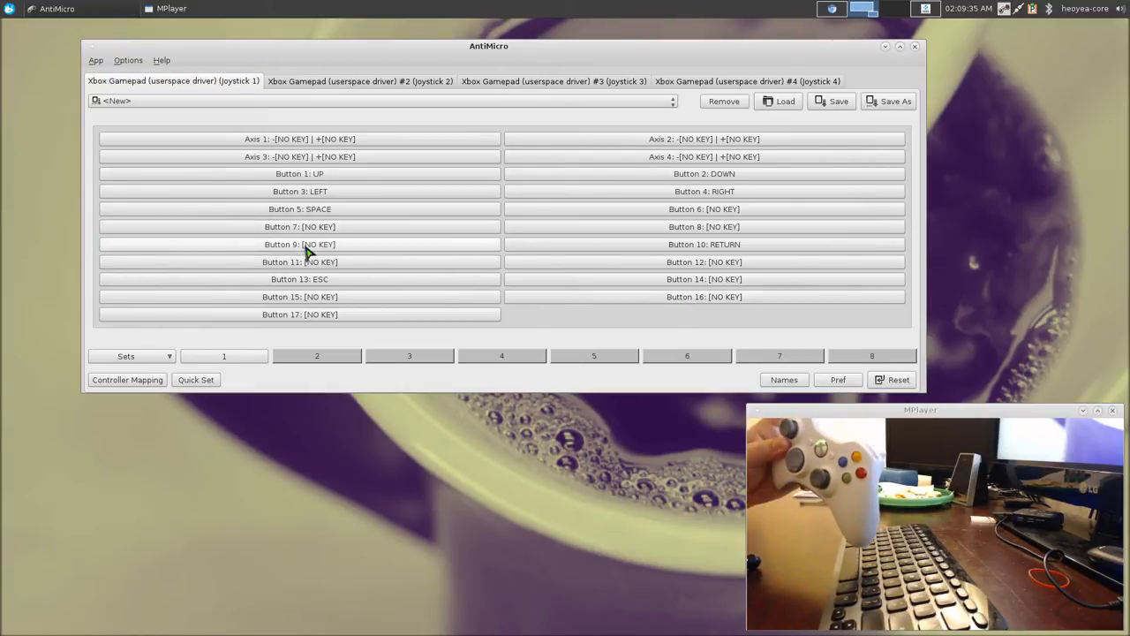
Assign the Tab key to gamepad Button 9
{"action": "left_click", "coordinate": [300, 244]}
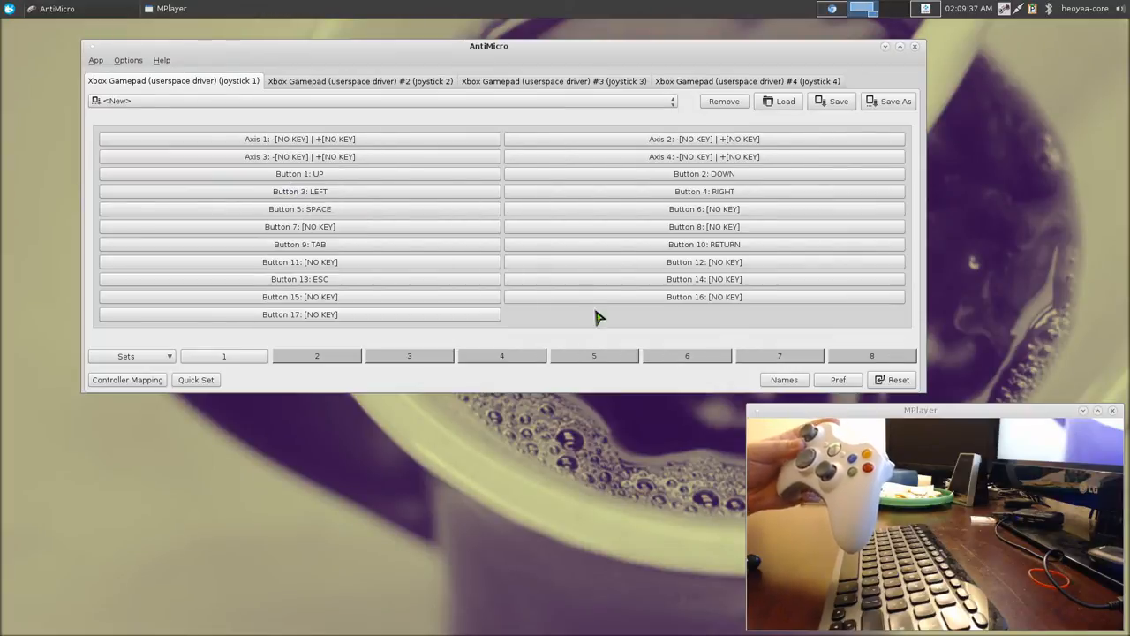
{"action": "mouse_move", "coordinate": [643, 349]}
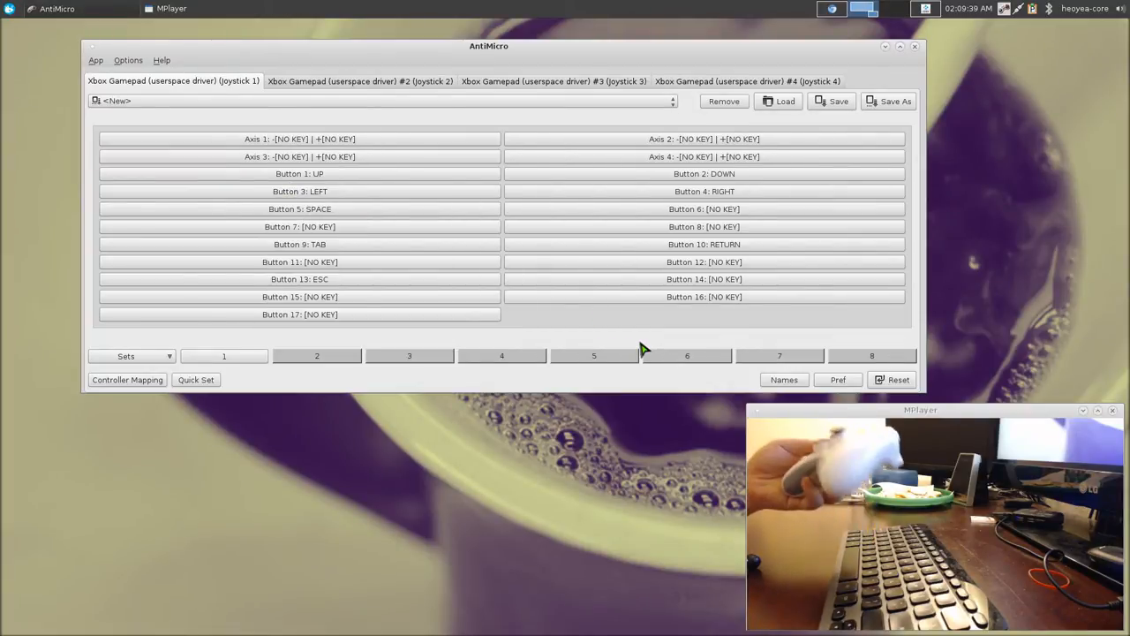
{"action": "mouse_move", "coordinate": [379, 371]}
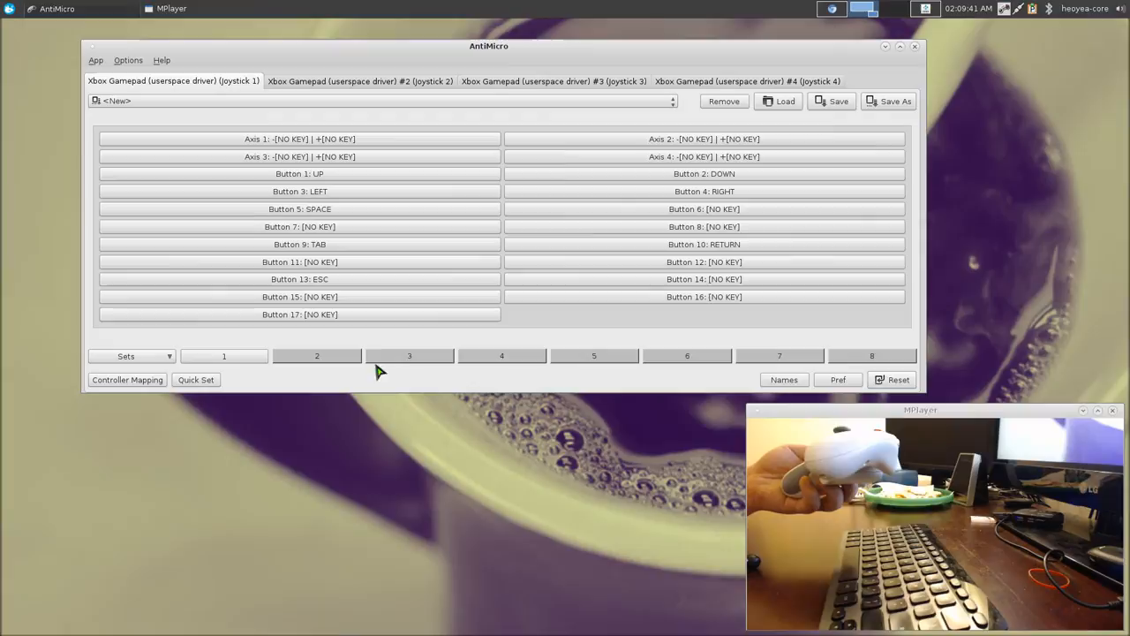
{"action": "mouse_move", "coordinate": [469, 334]}
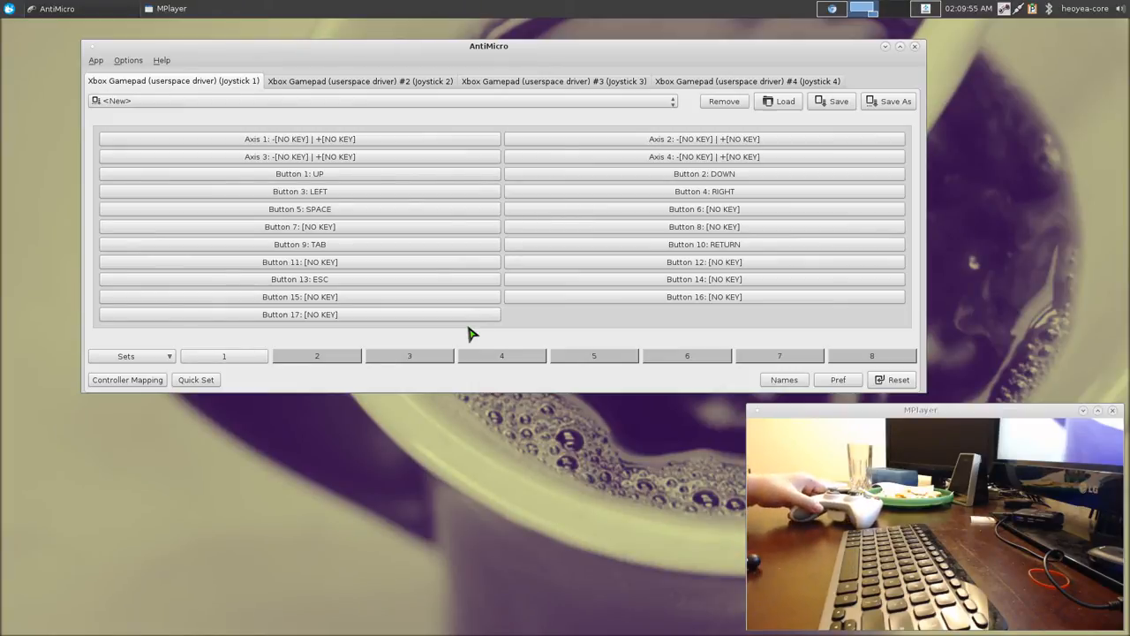
{"action": "mouse_move", "coordinate": [618, 229]}
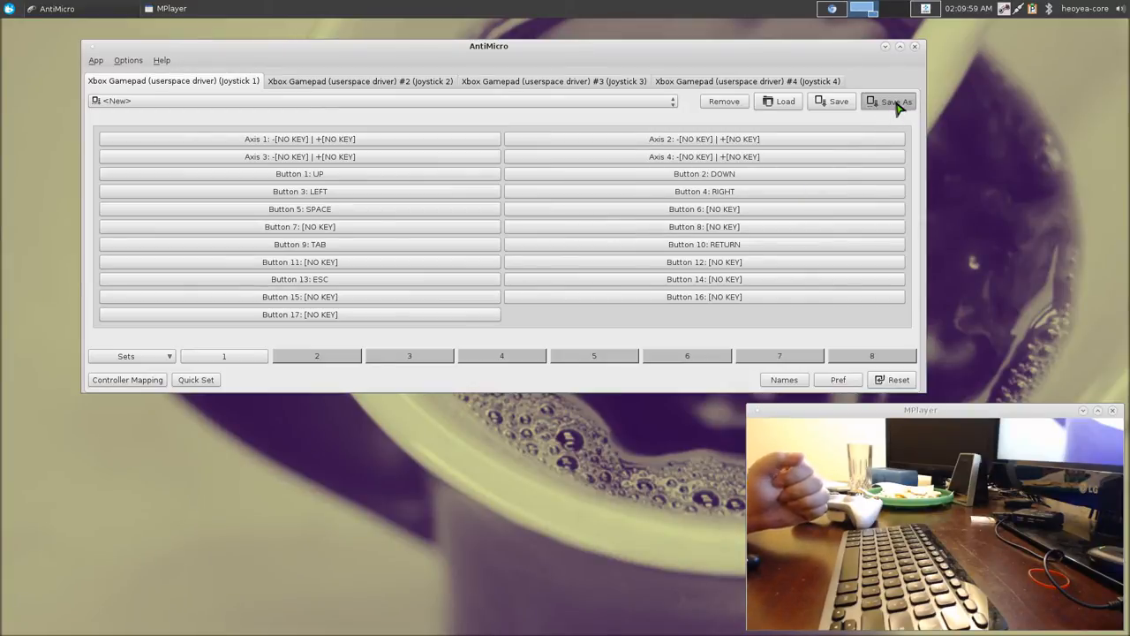
Use Save As and enter the profile name 'crackattack_xbox' in the home folder
{"action": "left_click", "coordinate": [889, 101]}
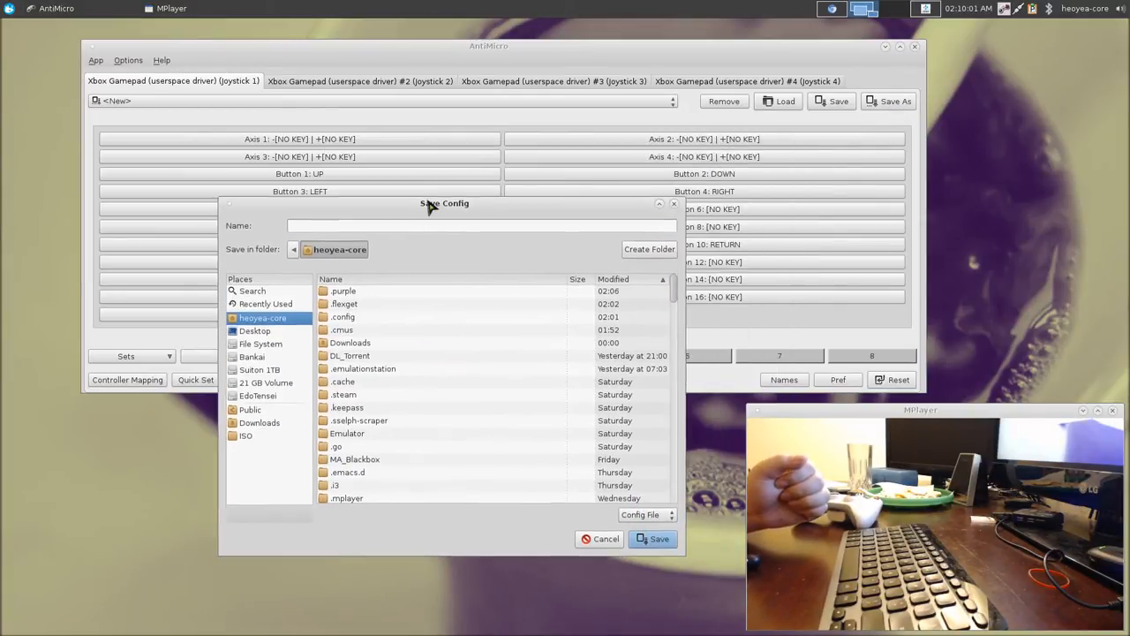
{"action": "type", "text": "c"}
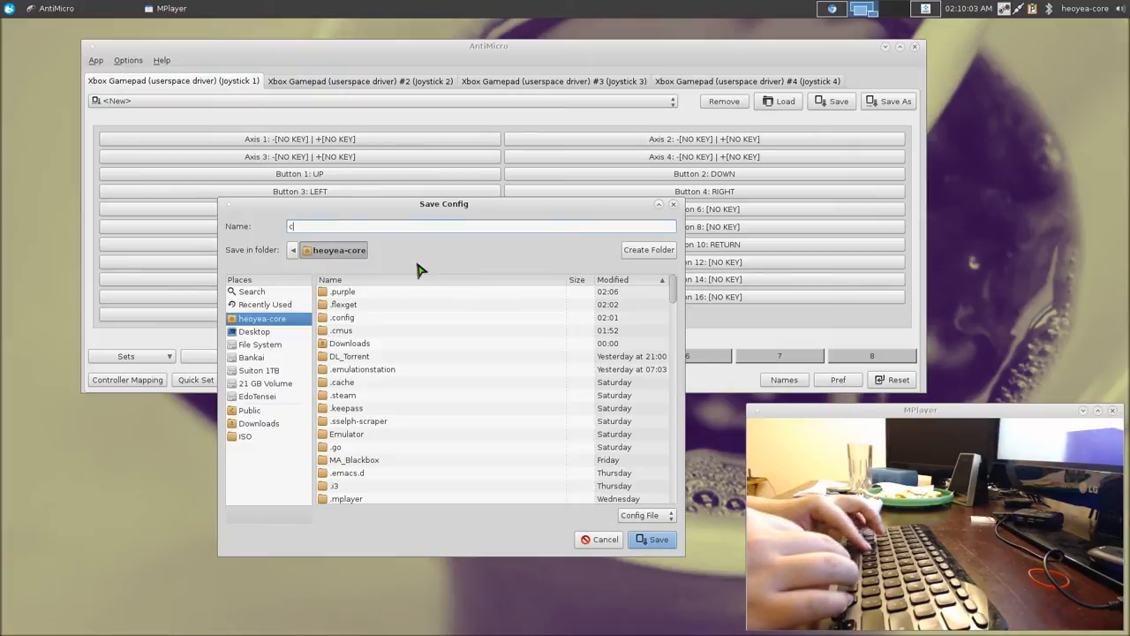
{"action": "type", "text": "raca"}
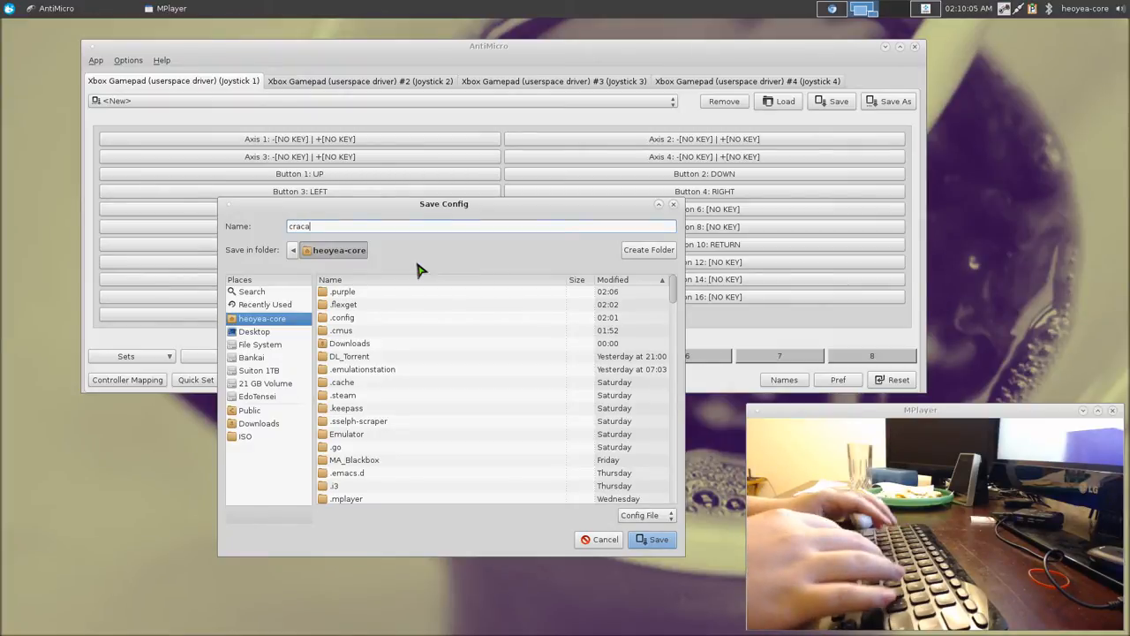
{"action": "key", "text": "Backspace"}
{"action": "type", "text": "k"}
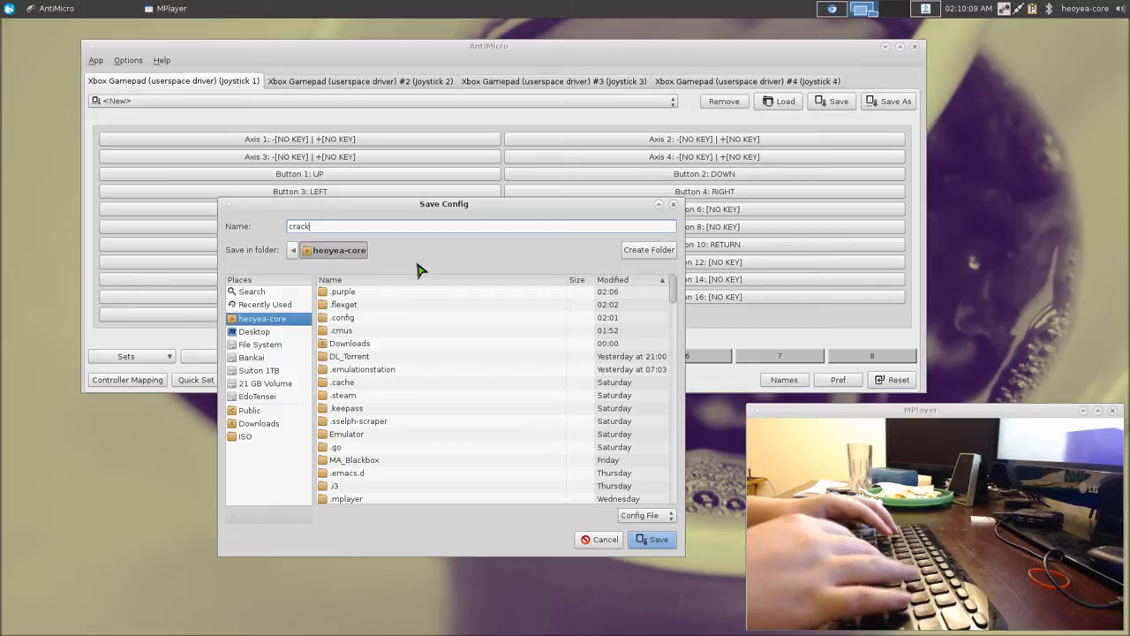
{"action": "type", "text": "attack"}
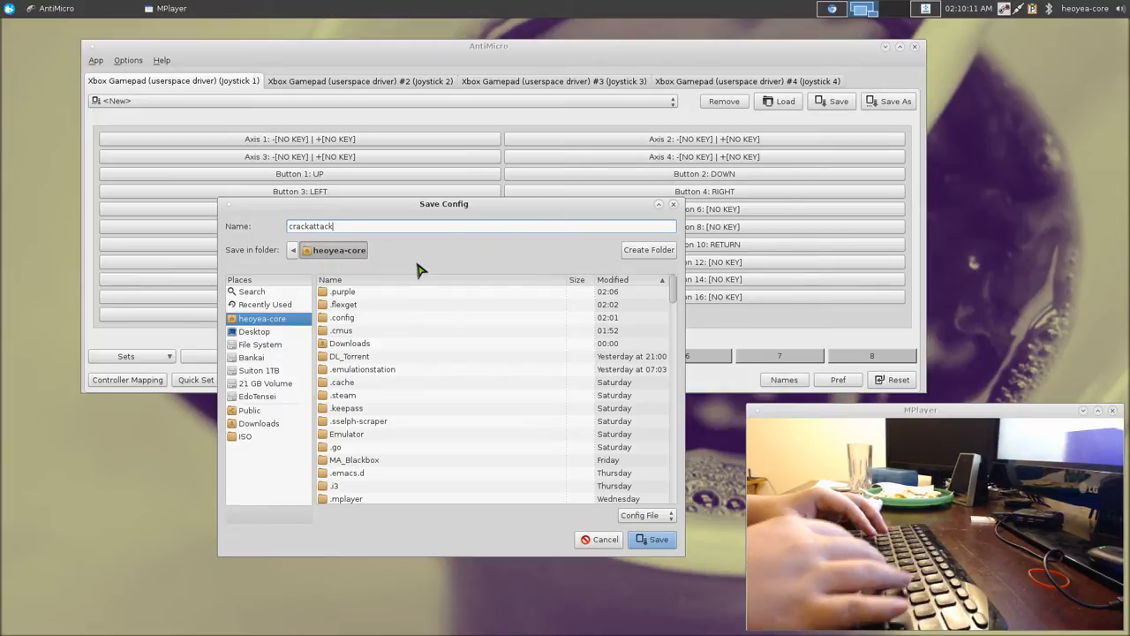
{"action": "type", "text": "_xbox"}
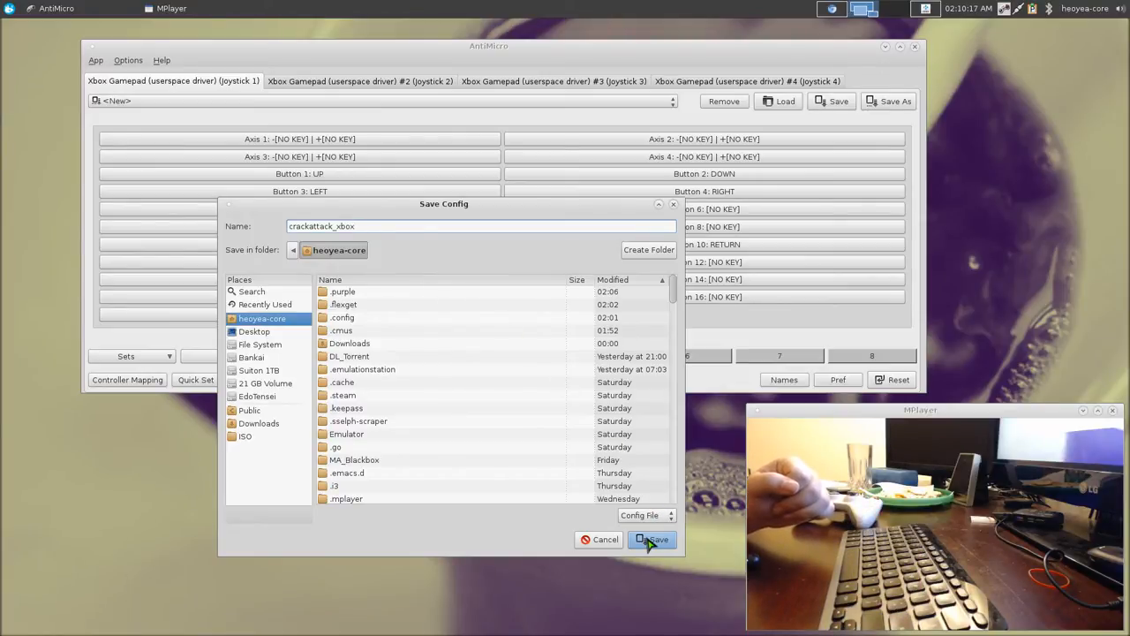
Save the crackattack_xbox profile and select it as the active profile
{"action": "left_click", "coordinate": [652, 539]}
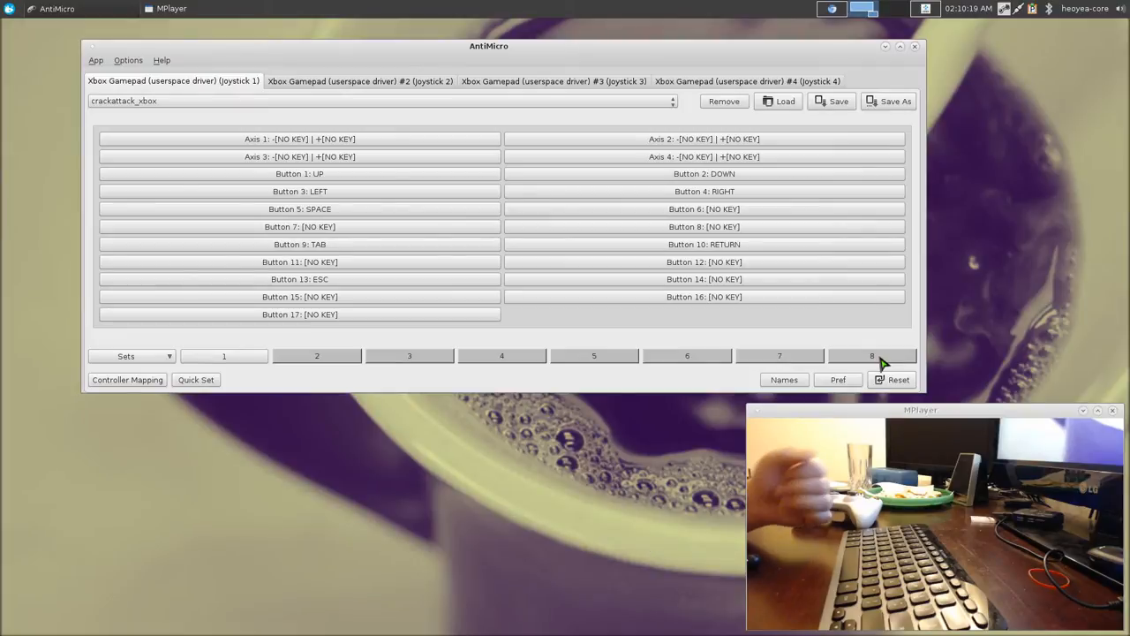
{"action": "left_click", "coordinate": [669, 101]}
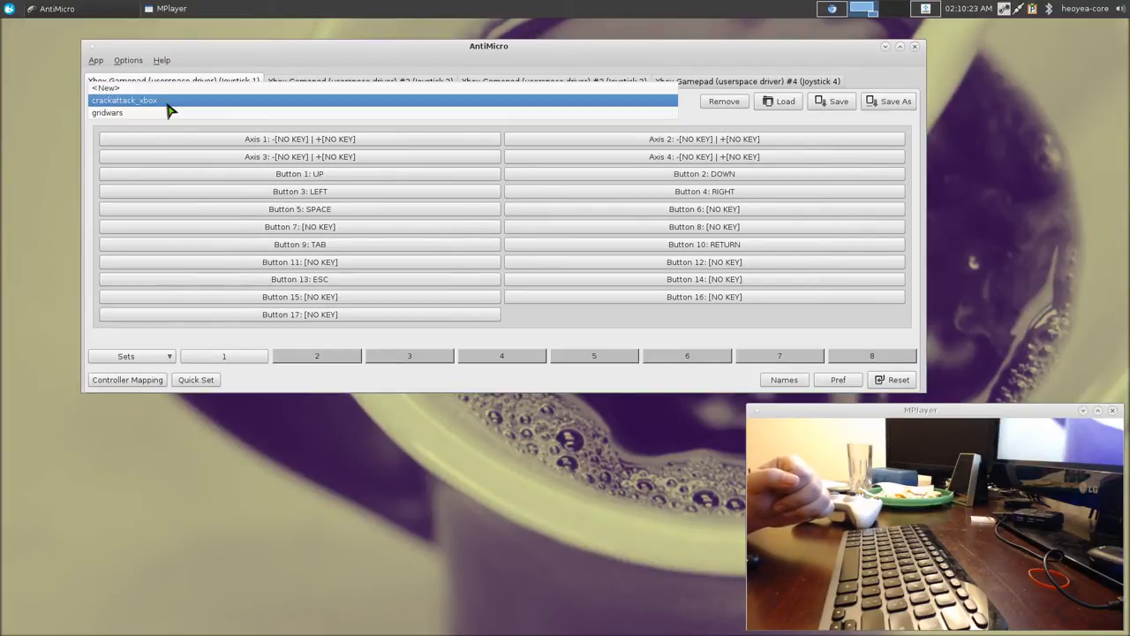
{"action": "left_click", "coordinate": [107, 113]}
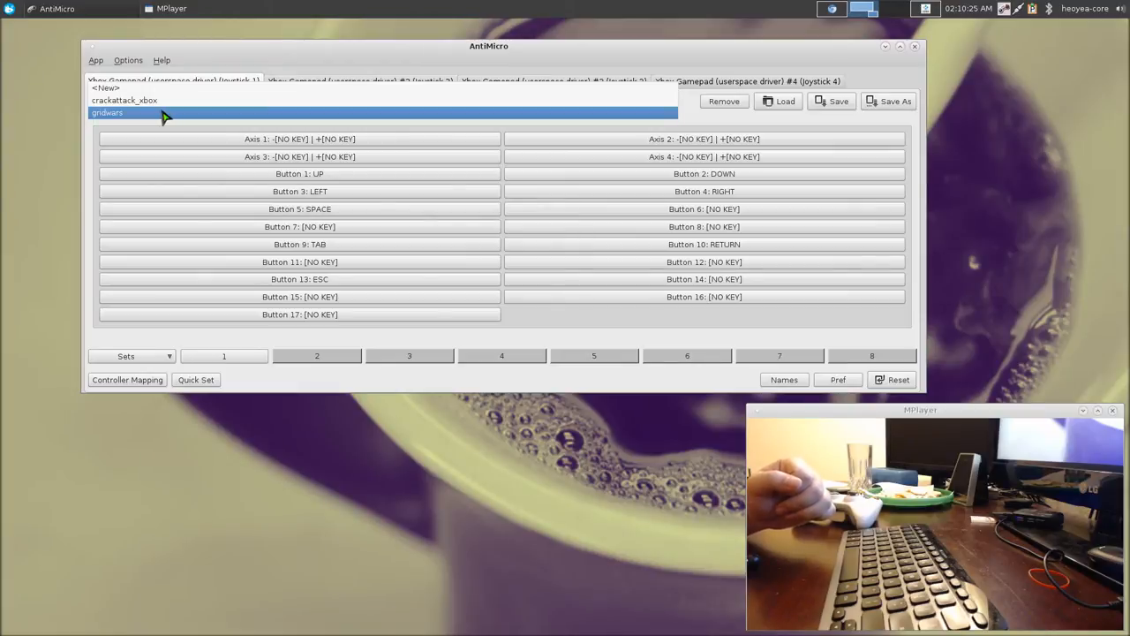
{"action": "left_click", "coordinate": [124, 100]}
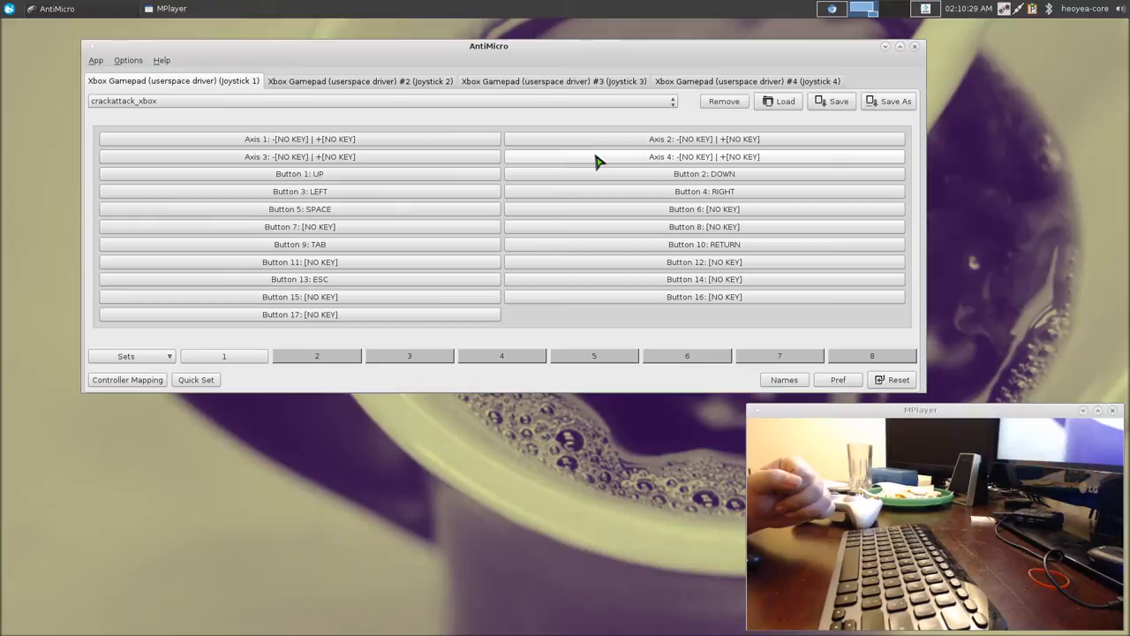
{"action": "mouse_move", "coordinate": [1009, 16]}
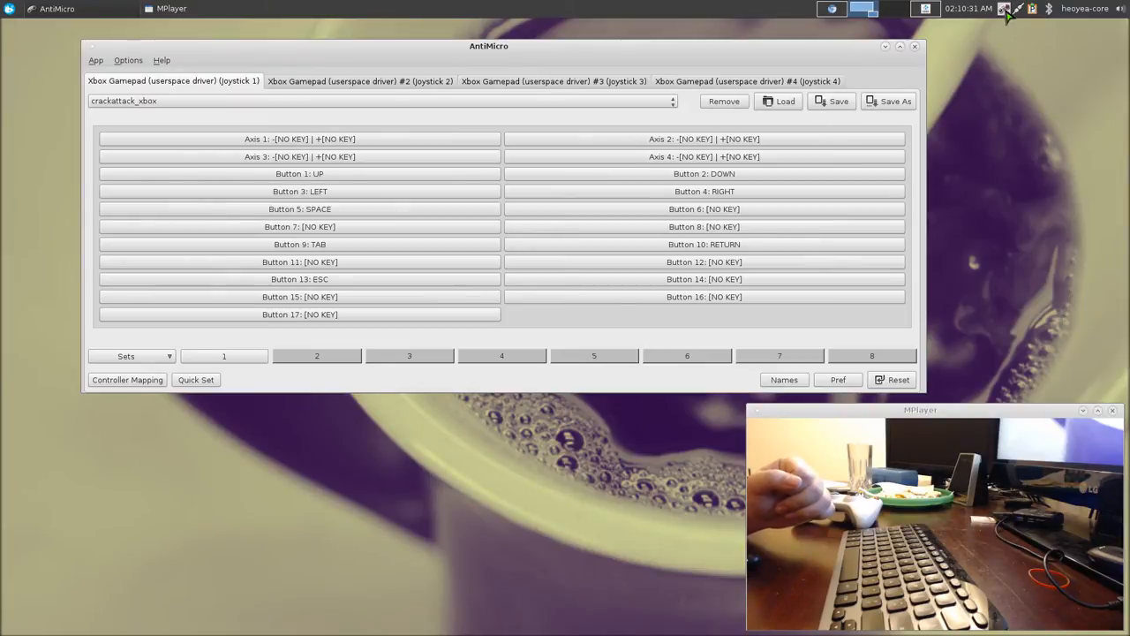
Close AntiMicro, relaunch Crack Attack!, select the player name and start a solo game
{"action": "left_click", "coordinate": [915, 46]}
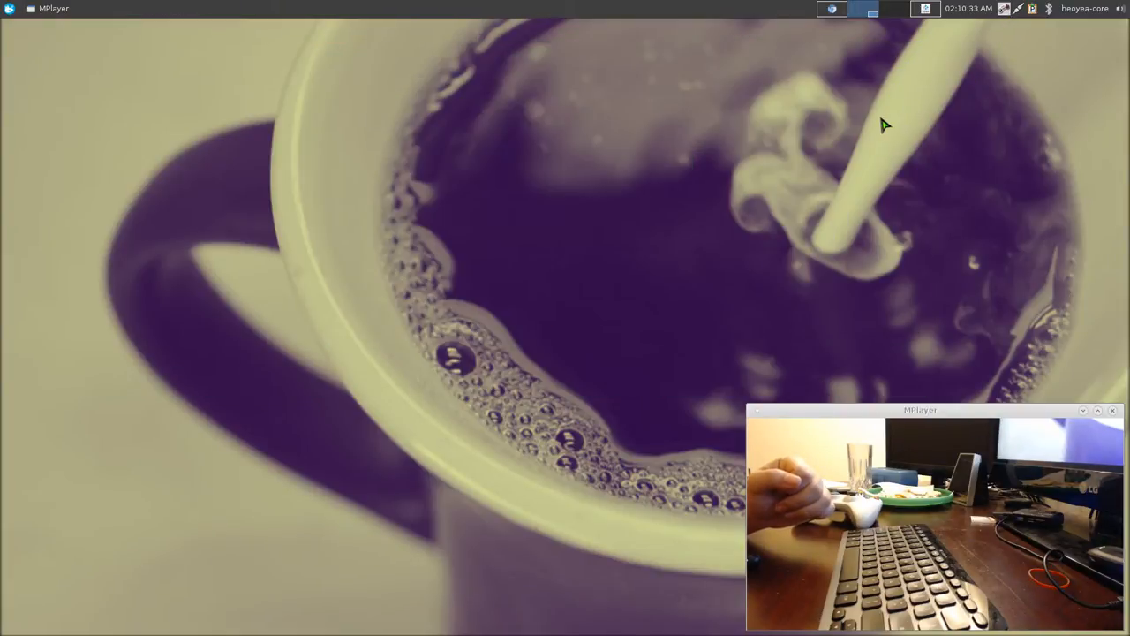
{"action": "mouse_move", "coordinate": [739, 179]}
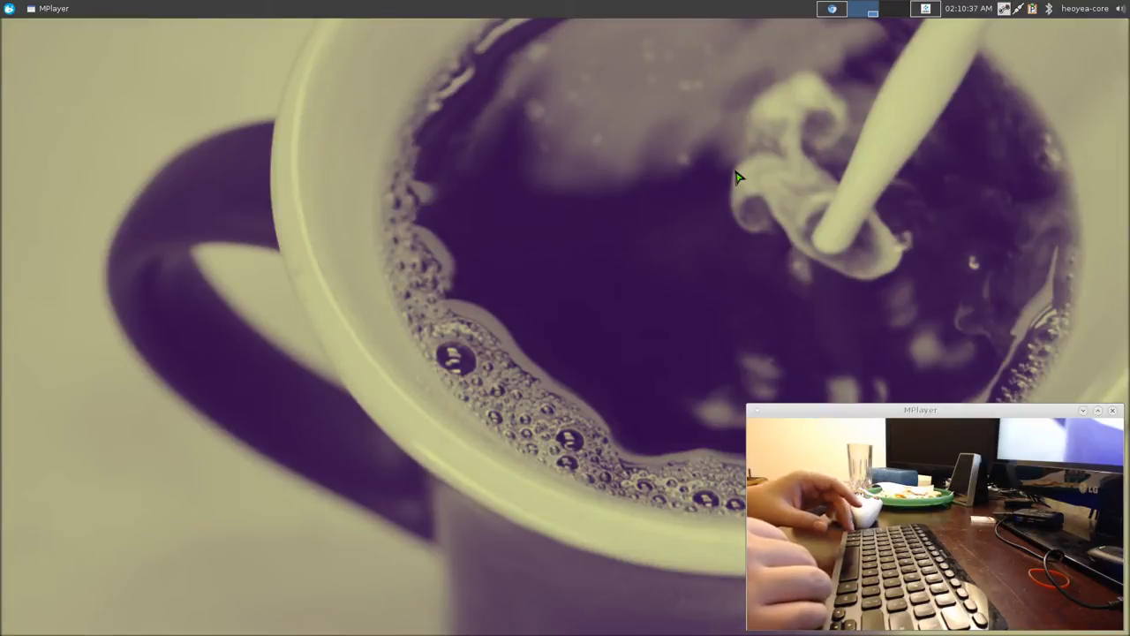
{"action": "type", "text": "cr"}
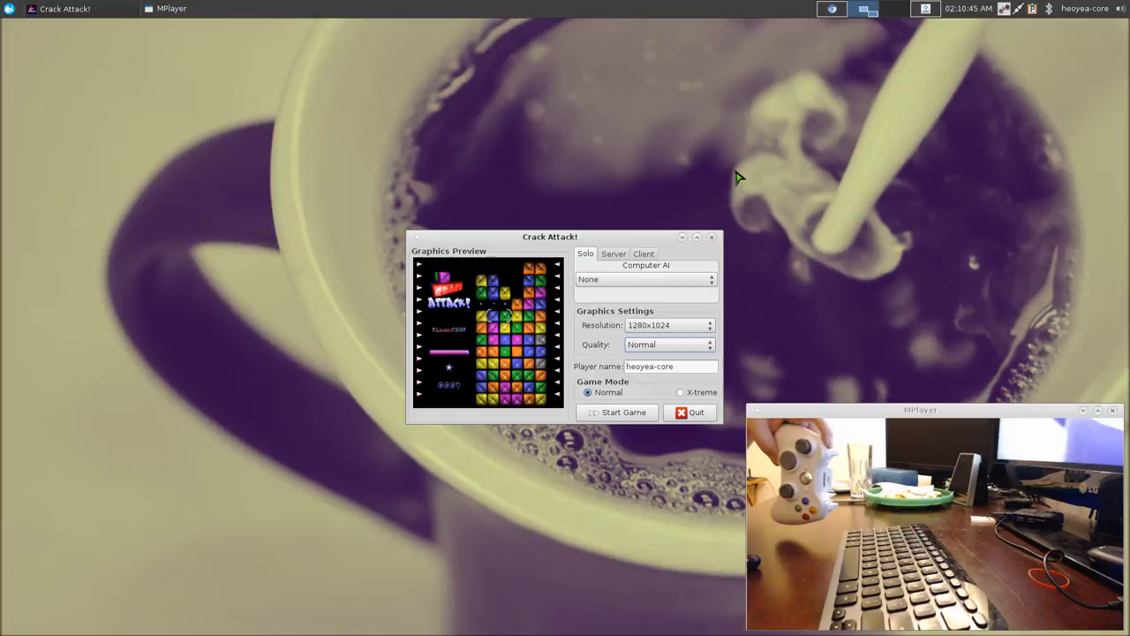
{"action": "triple_click", "coordinate": [670, 365]}
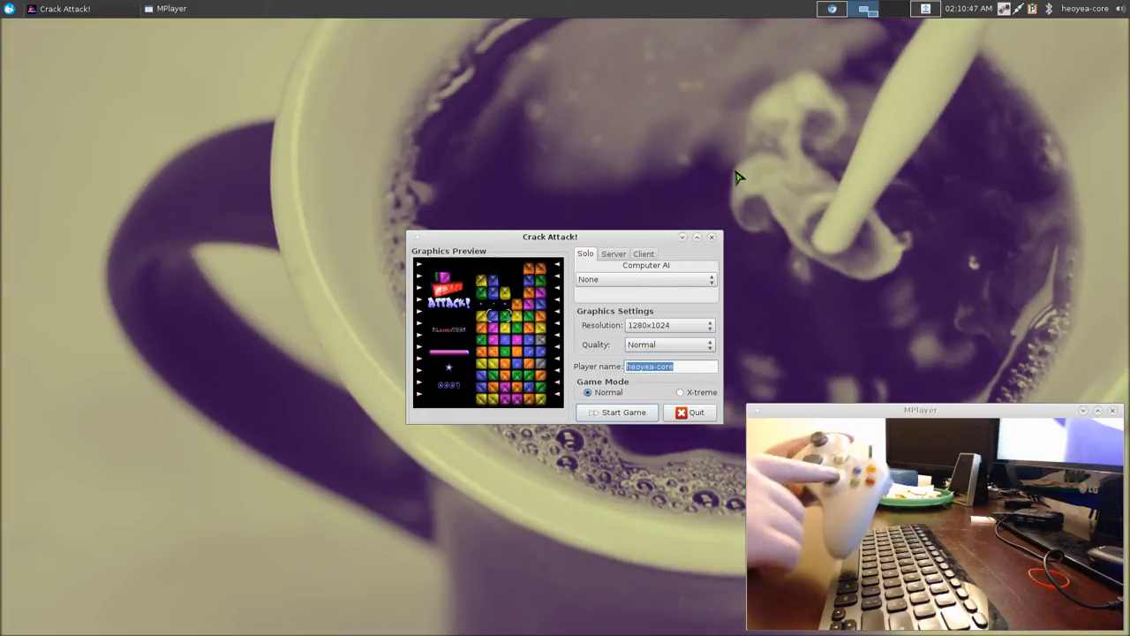
{"action": "left_click", "coordinate": [617, 412]}
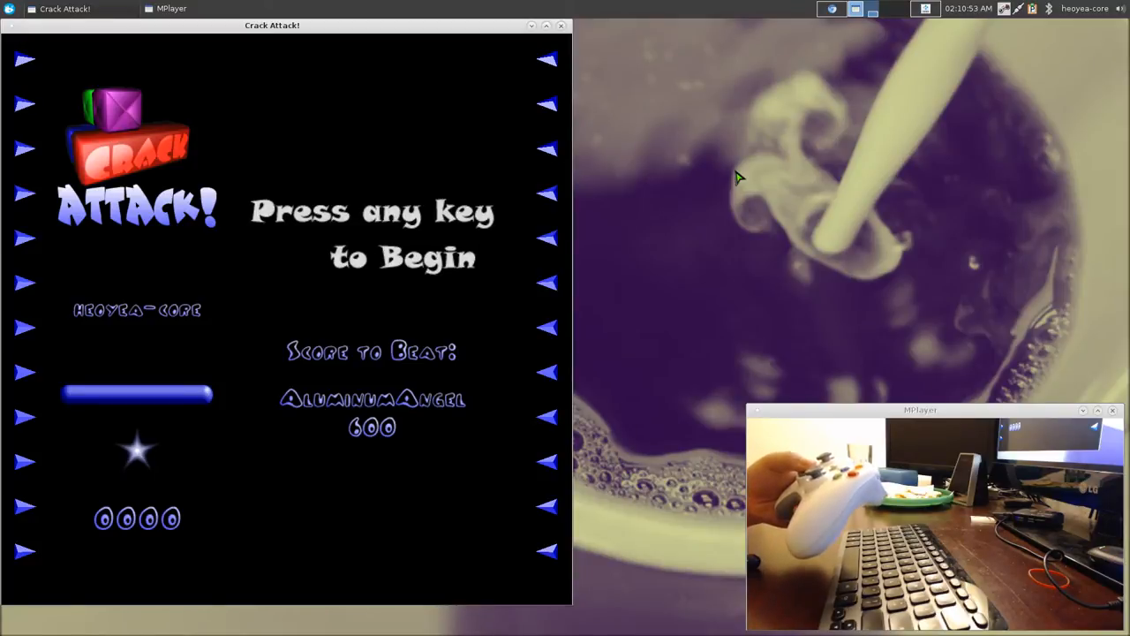
Press Space to begin, play the round and return to the launcher
{"action": "key", "text": "space"}
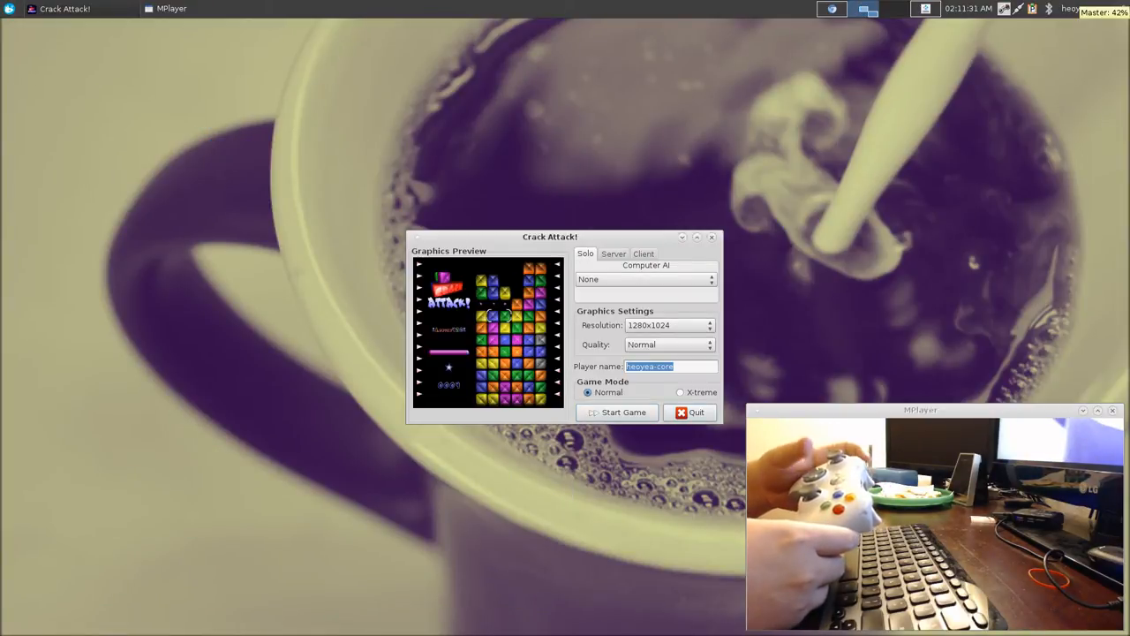
Quit the Crack Attack! launcher
{"action": "left_click", "coordinate": [691, 412]}
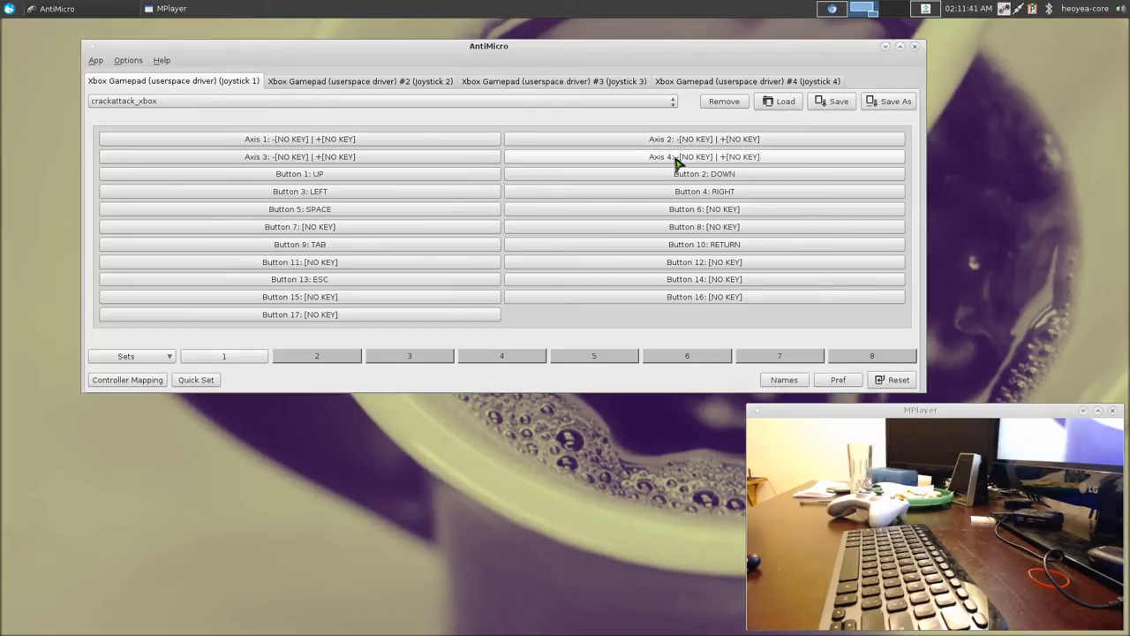
{"action": "mouse_move", "coordinate": [644, 191]}
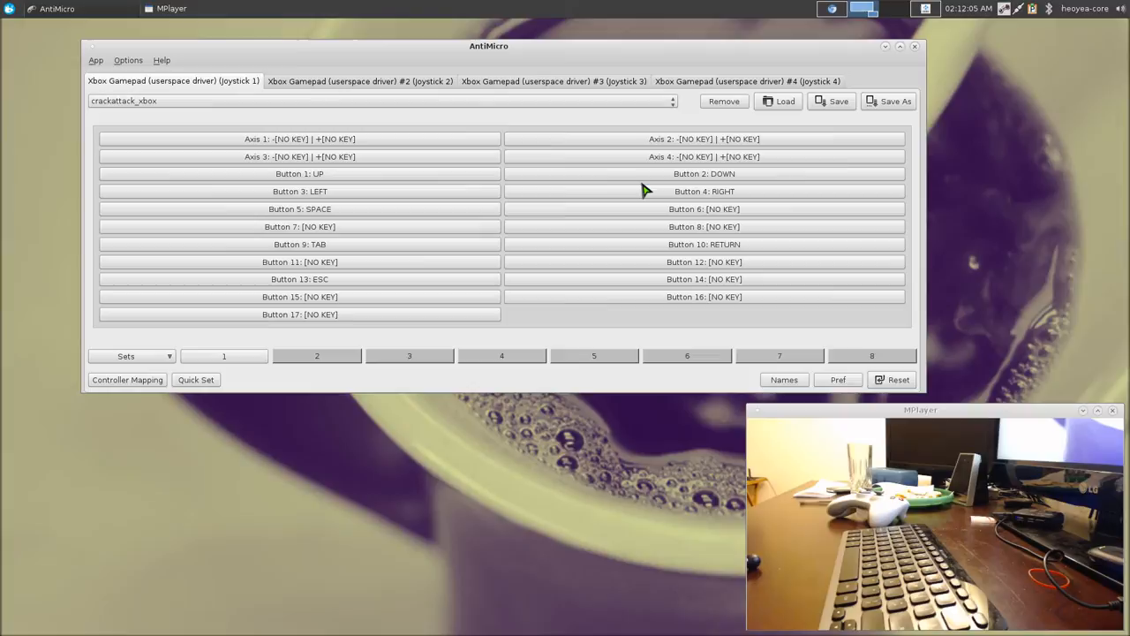
{"action": "mouse_move", "coordinate": [97, 60]}
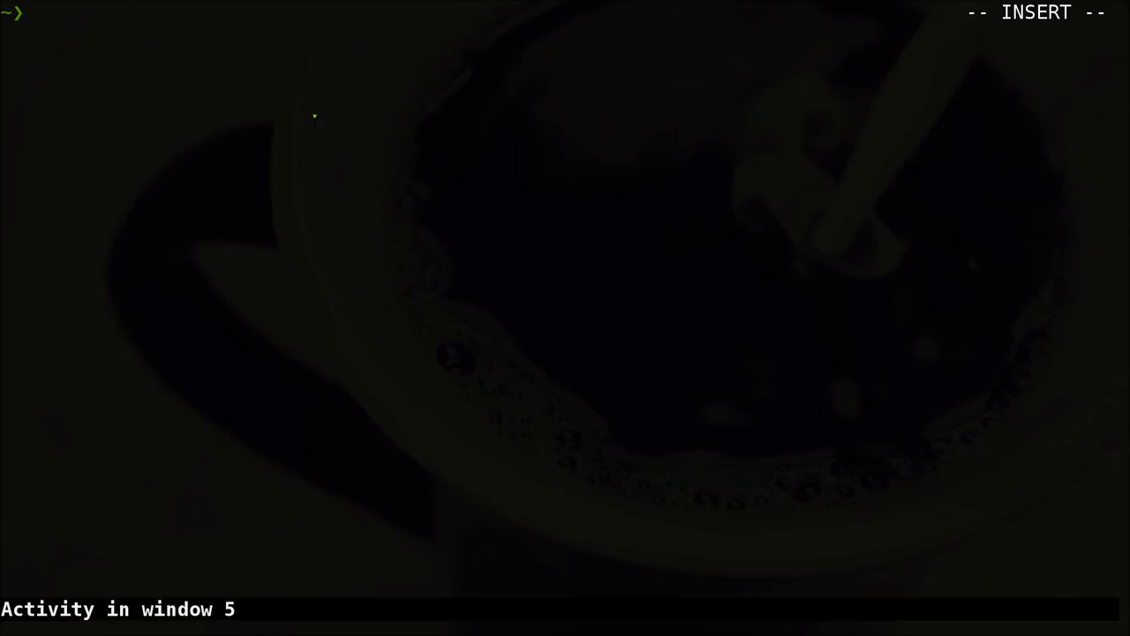
{"action": "type", "text": "man"}
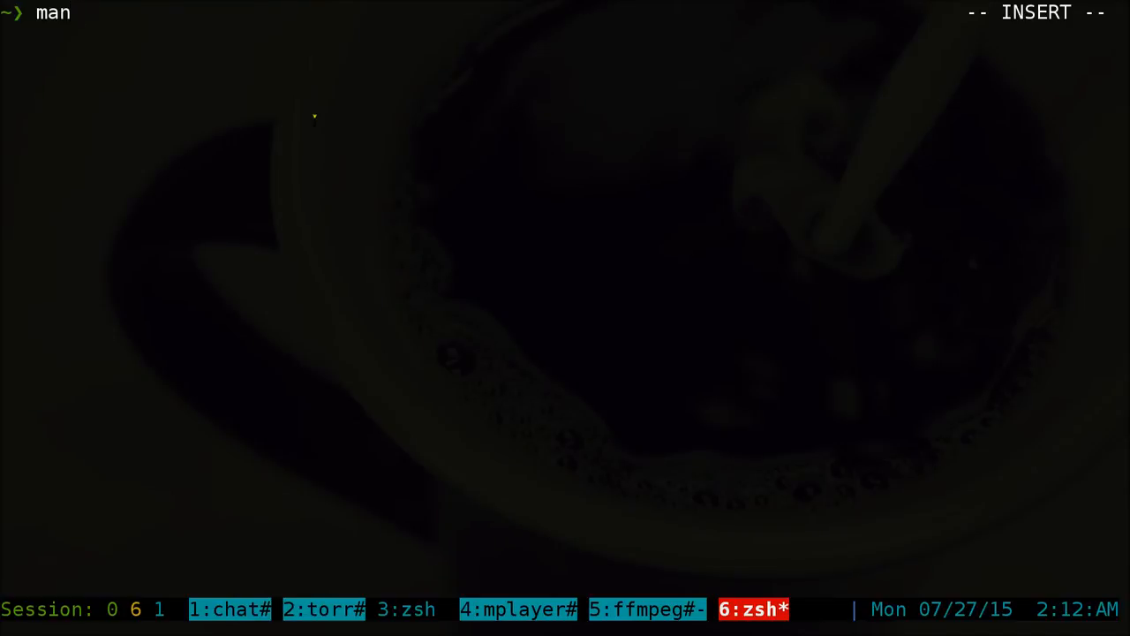
{"action": "type", "text": "anti"}
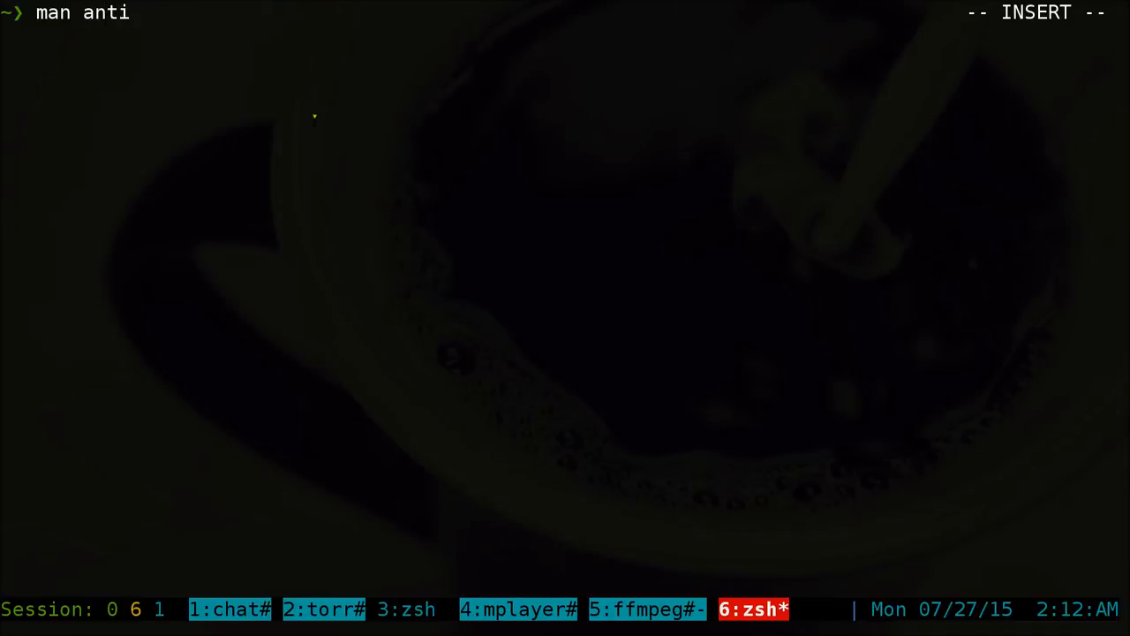
{"action": "key", "text": "Return"}
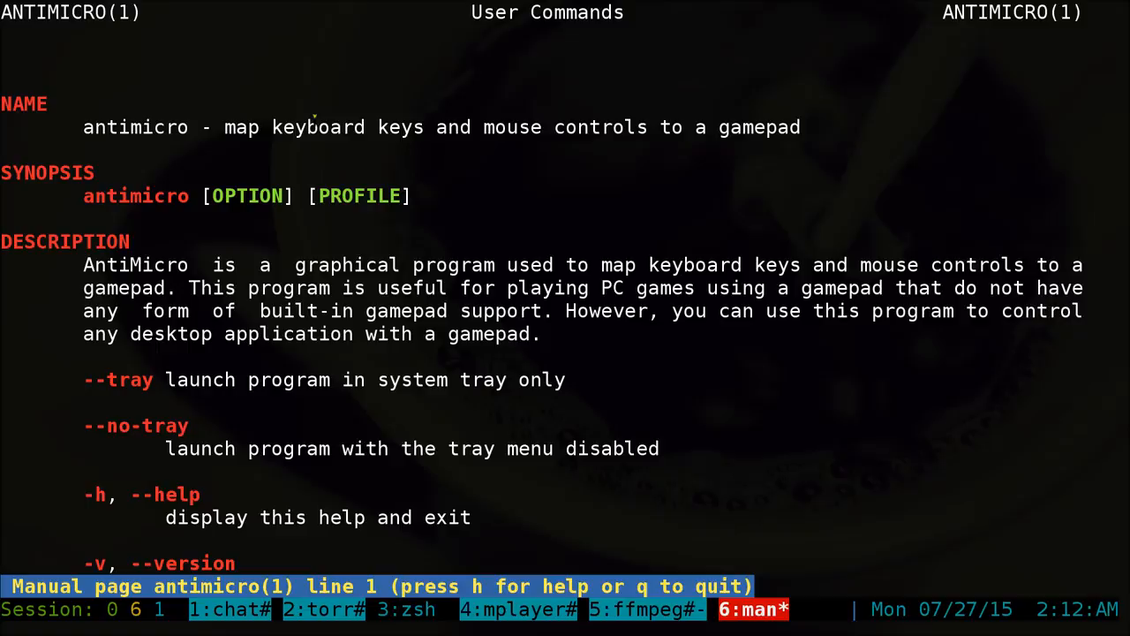
{"action": "scroll", "scroll_direction": "down", "scroll_amount": 3}
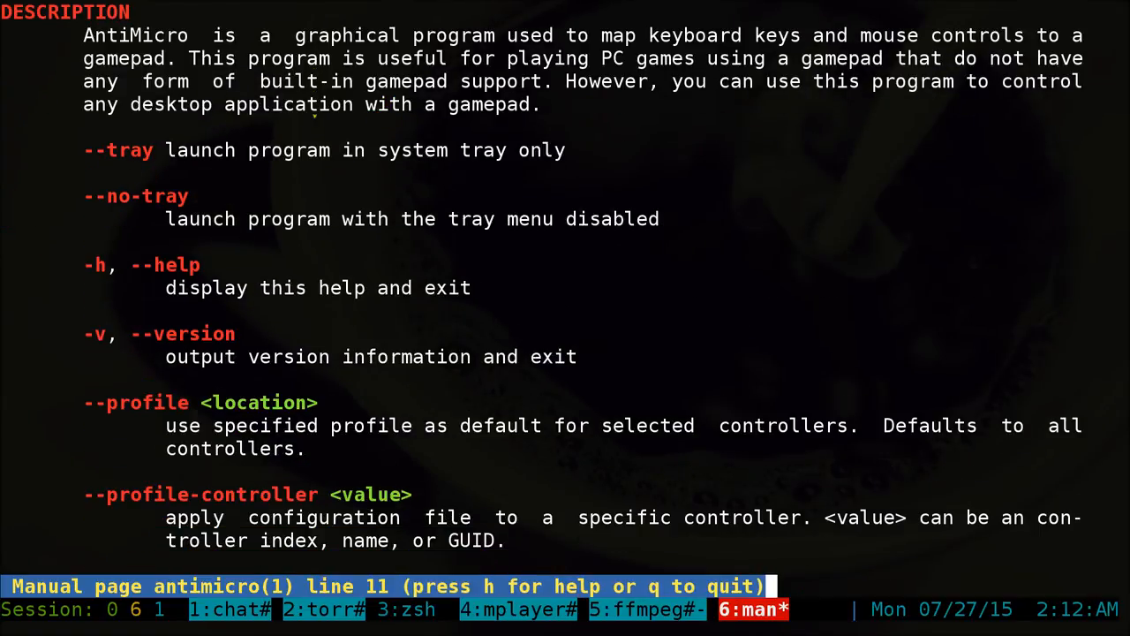
{"action": "scroll", "scroll_direction": "down", "scroll_amount": 3}
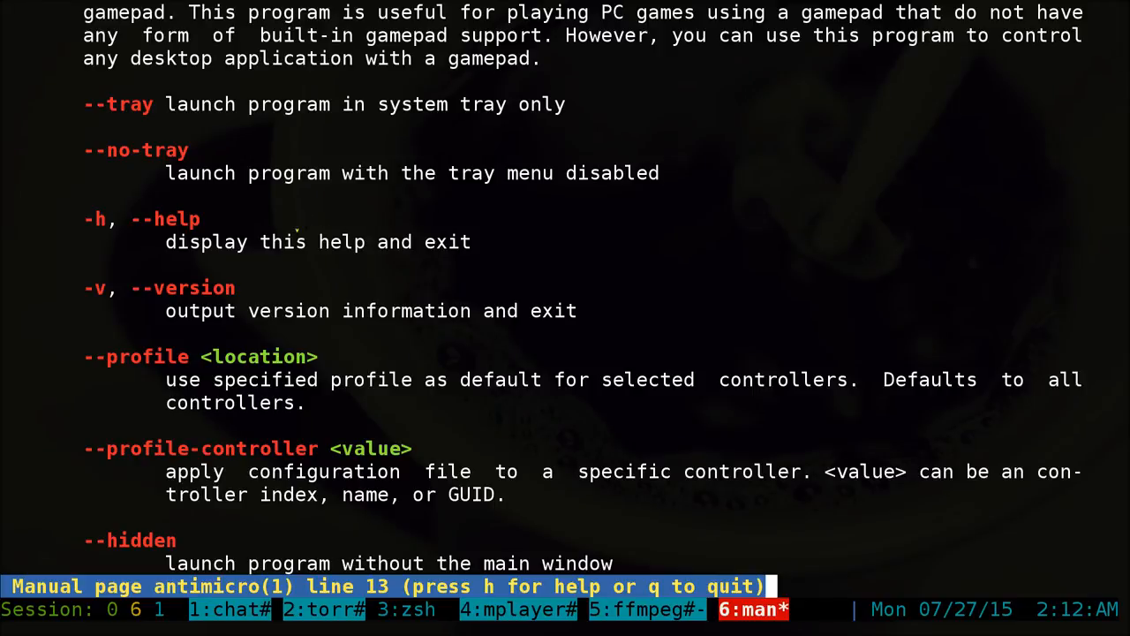
{"action": "scroll", "scroll_direction": "down", "scroll_amount": 3}
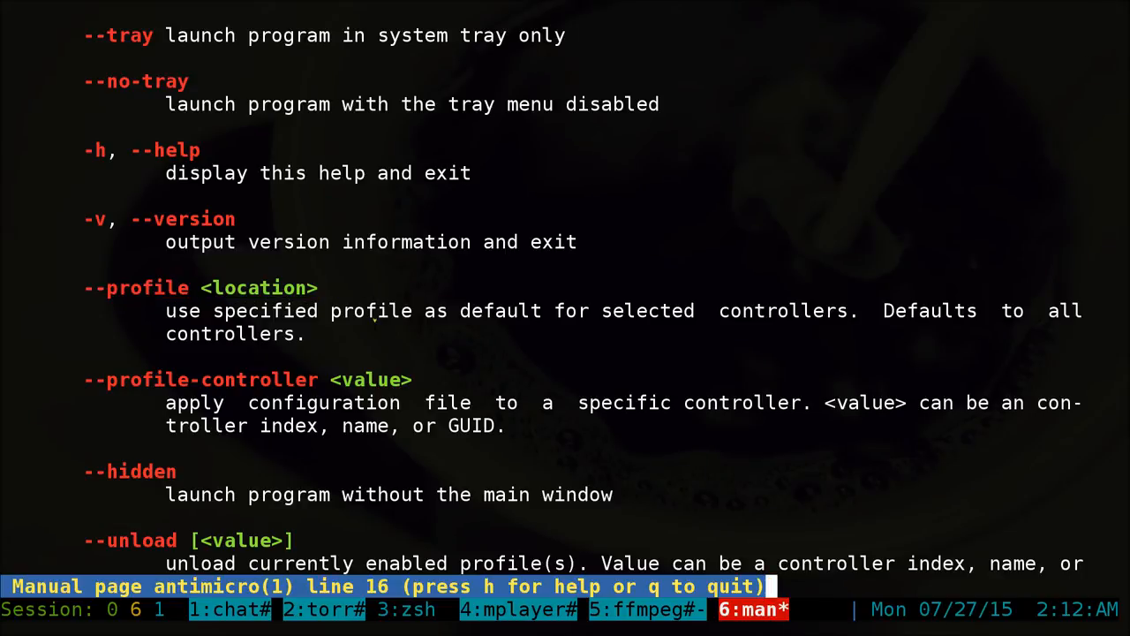
{"action": "scroll", "scroll_direction": "down", "scroll_amount": 3}
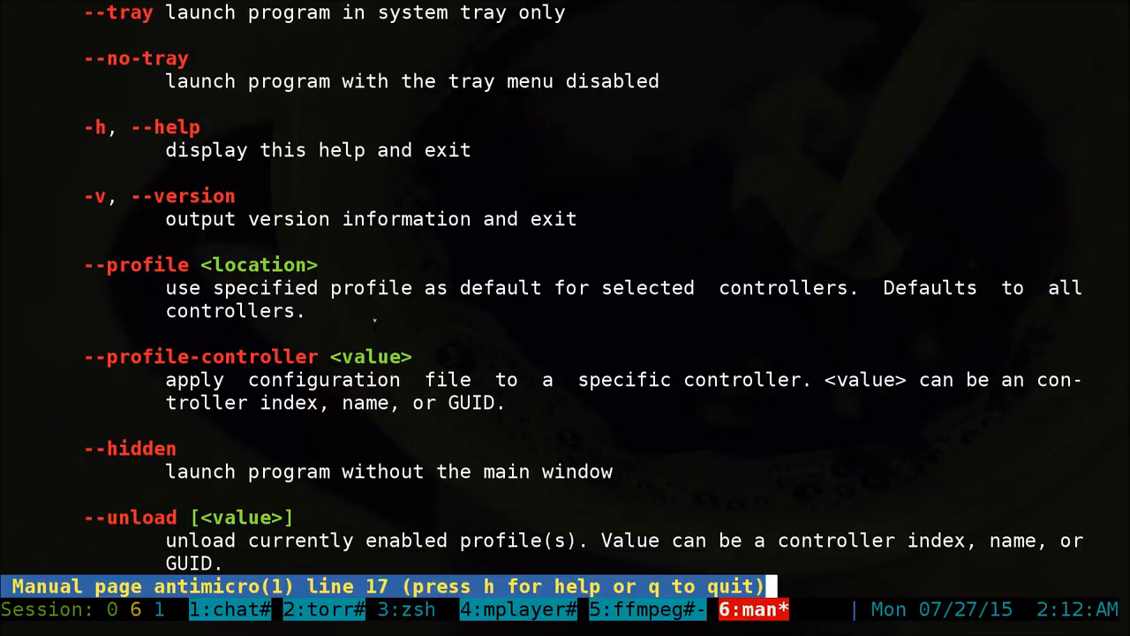
{"action": "scroll", "scroll_direction": "down", "scroll_amount": 3}
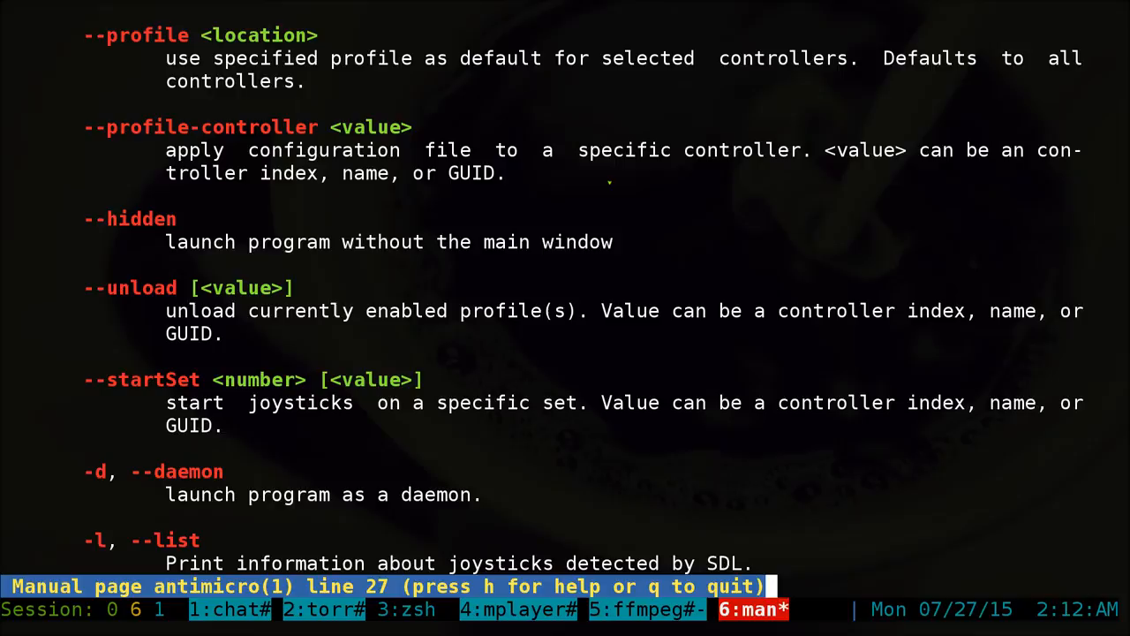
{"action": "scroll", "scroll_direction": "down", "scroll_amount": 3}
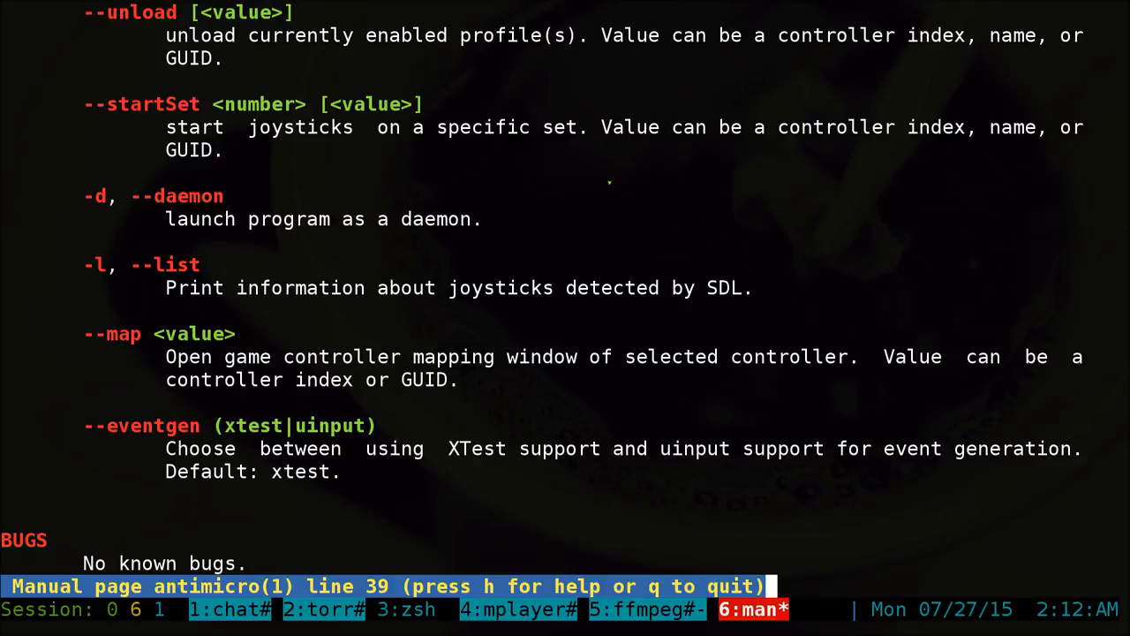
{"action": "key", "text": "q"}
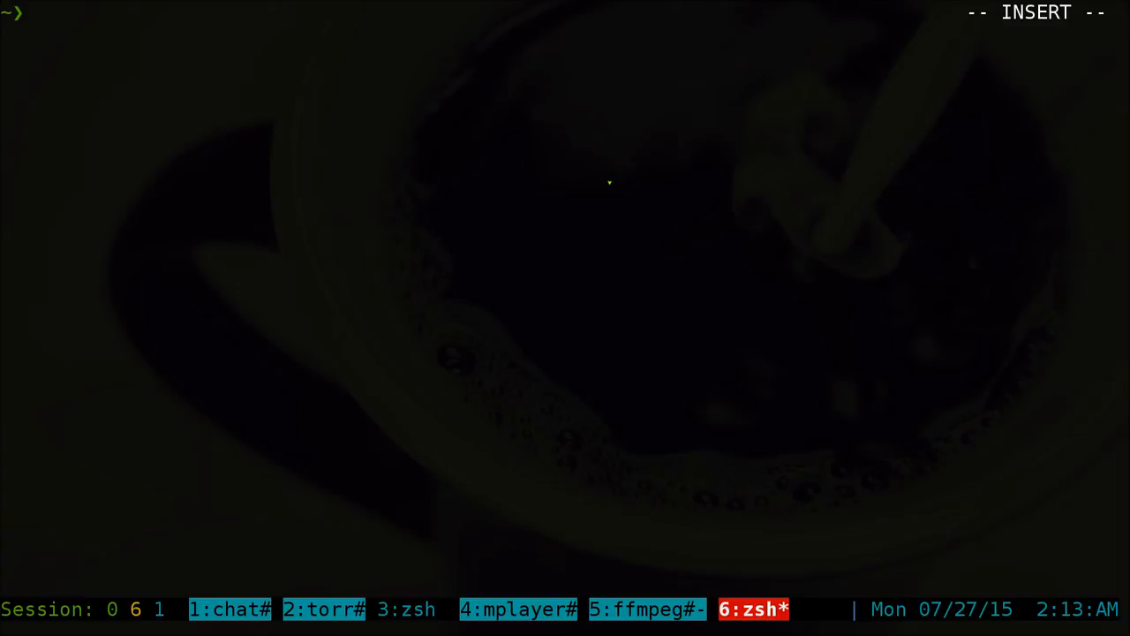
Run the command restarting antimicro with ~/crackattack_xbox.joystick.amgp as tray daemon, then launching crack-attack
{"action": "type", "text": "kill"}
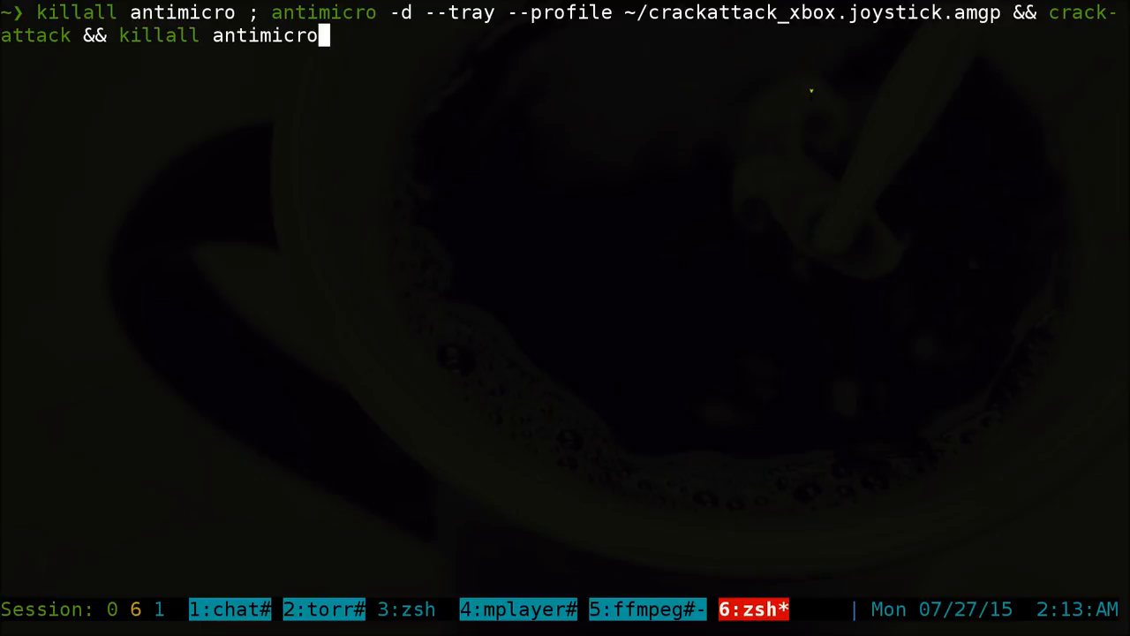
{"action": "key", "text": "Return"}
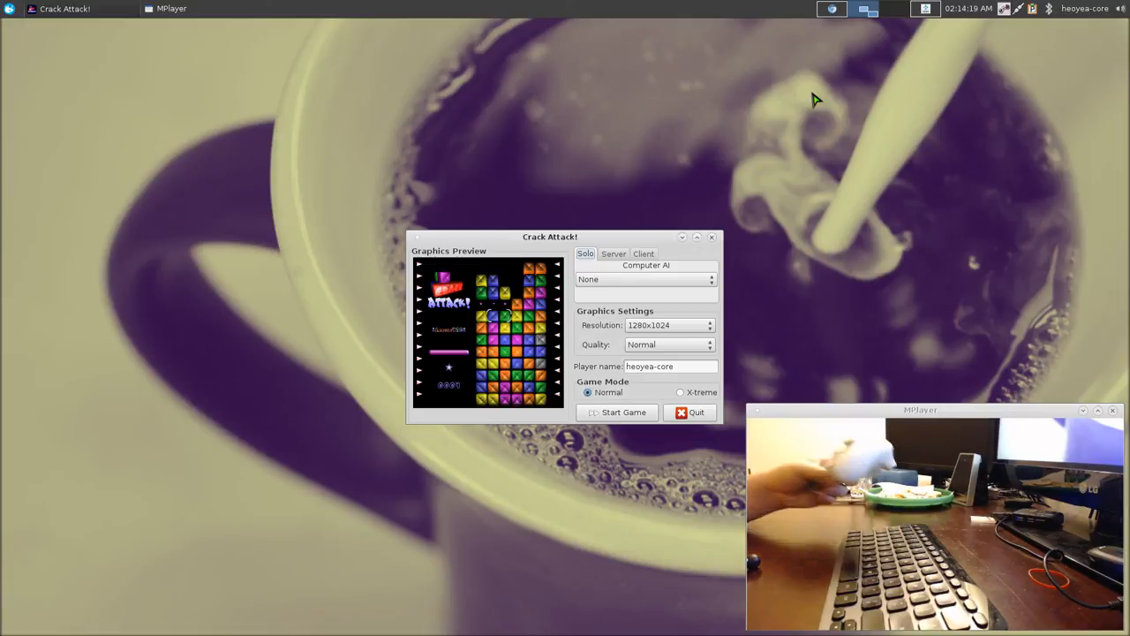
{"action": "mouse_move", "coordinate": [663, 238]}
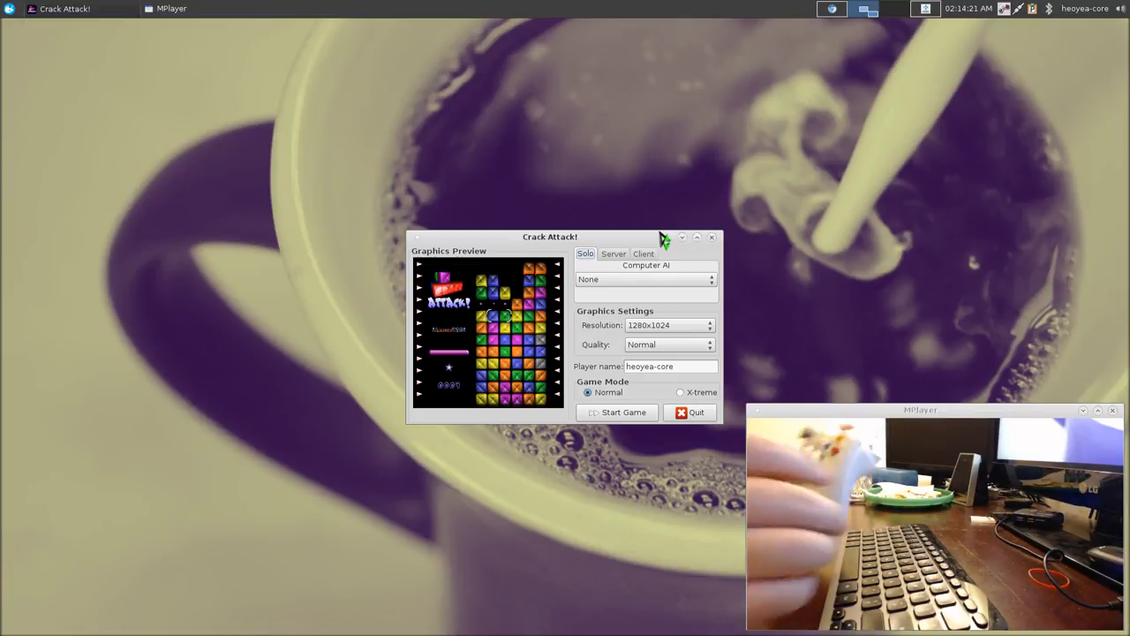
Select the player name, start a solo game, and press space to begin play
{"action": "triple_click", "coordinate": [648, 365]}
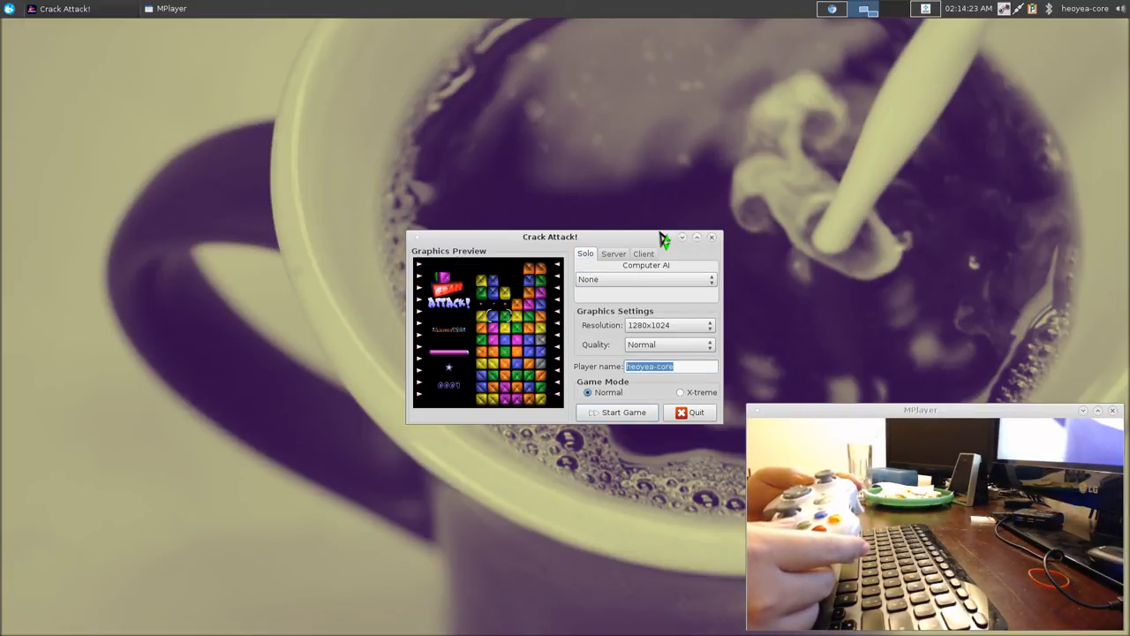
{"action": "left_click", "coordinate": [617, 413]}
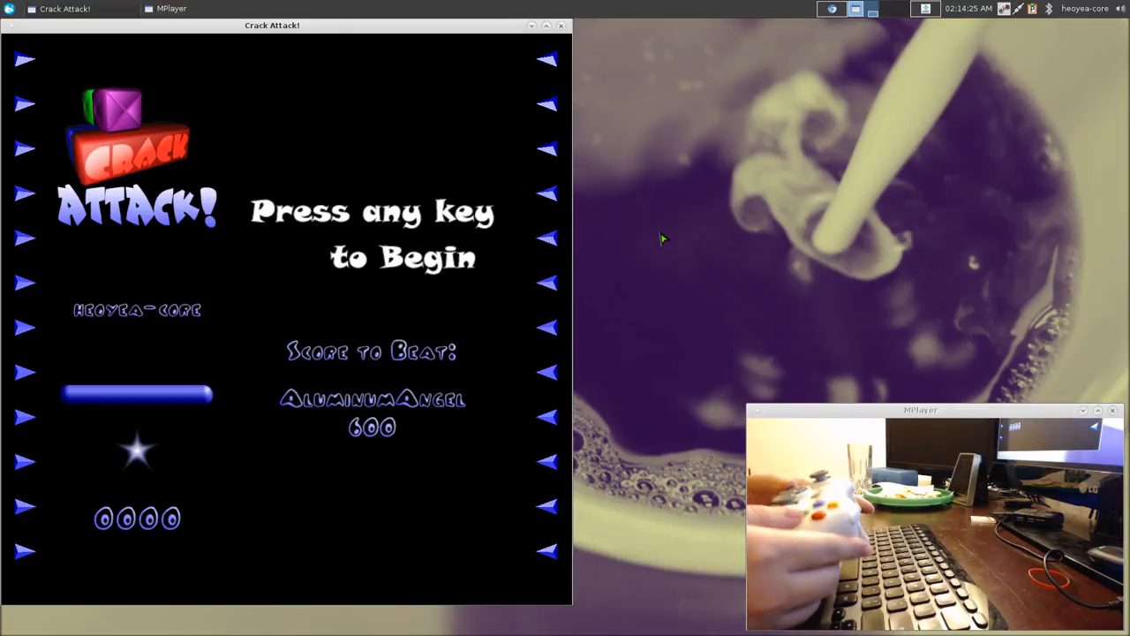
{"action": "key", "text": "space"}
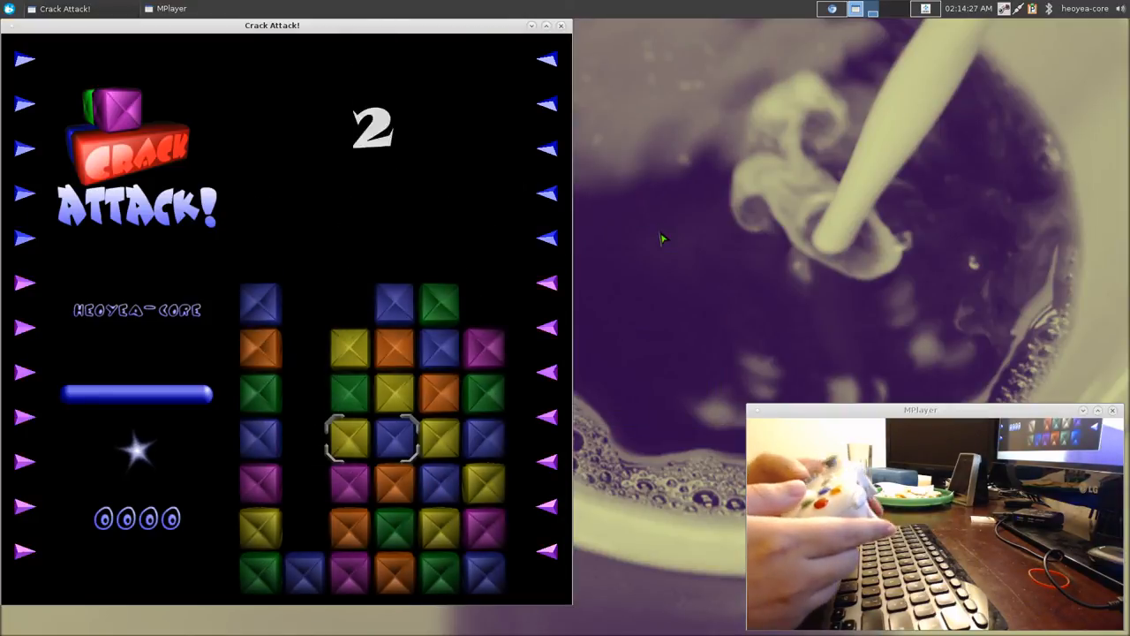